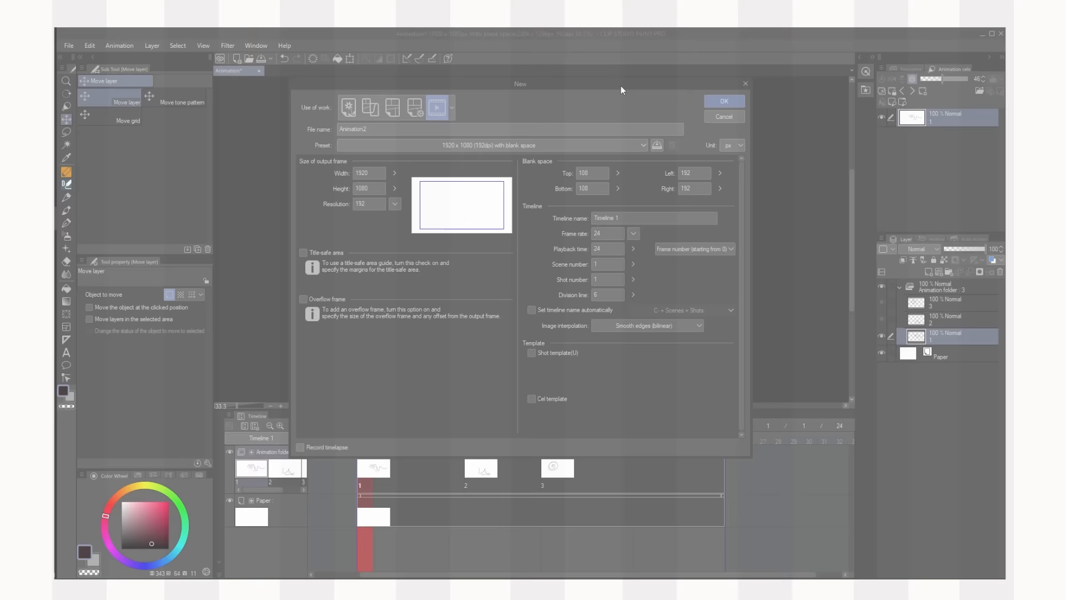
- Set the new document to an animation using the 1920 × 1080 preset with blank space
click(477, 132)
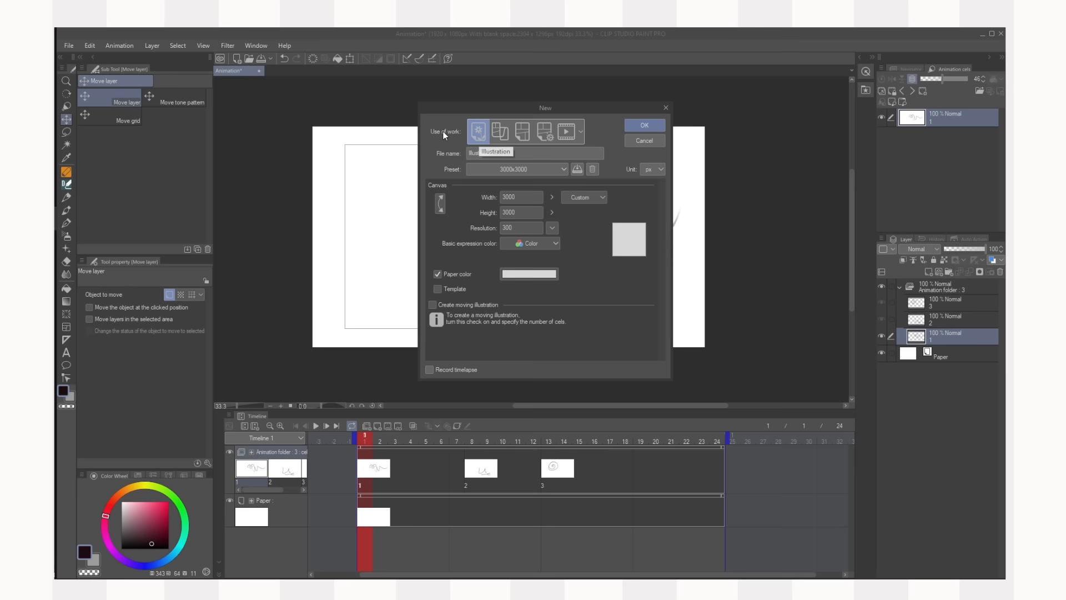
click(566, 131)
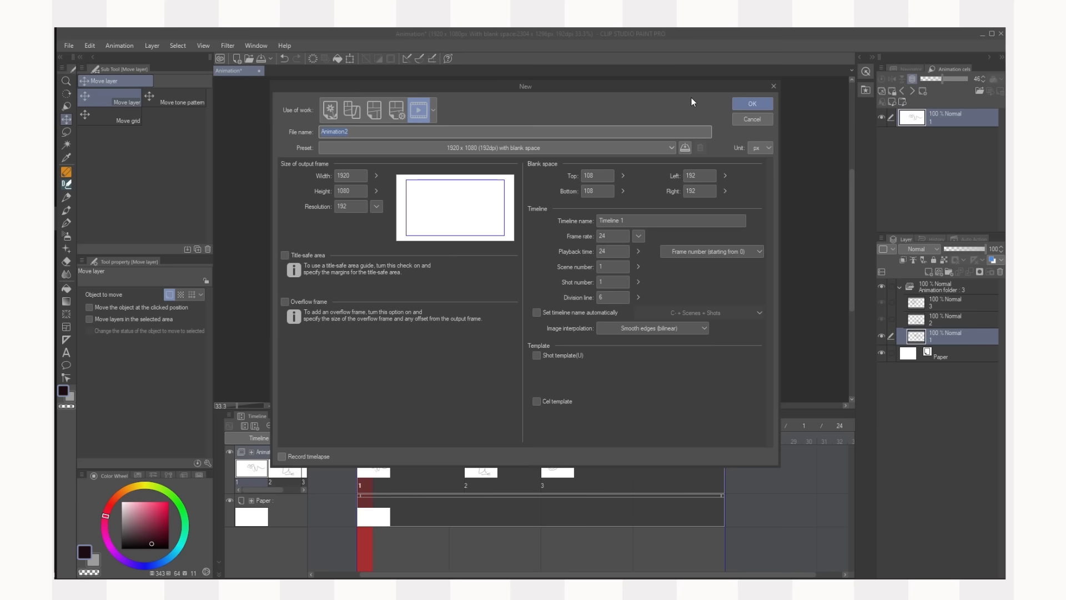
click(669, 148)
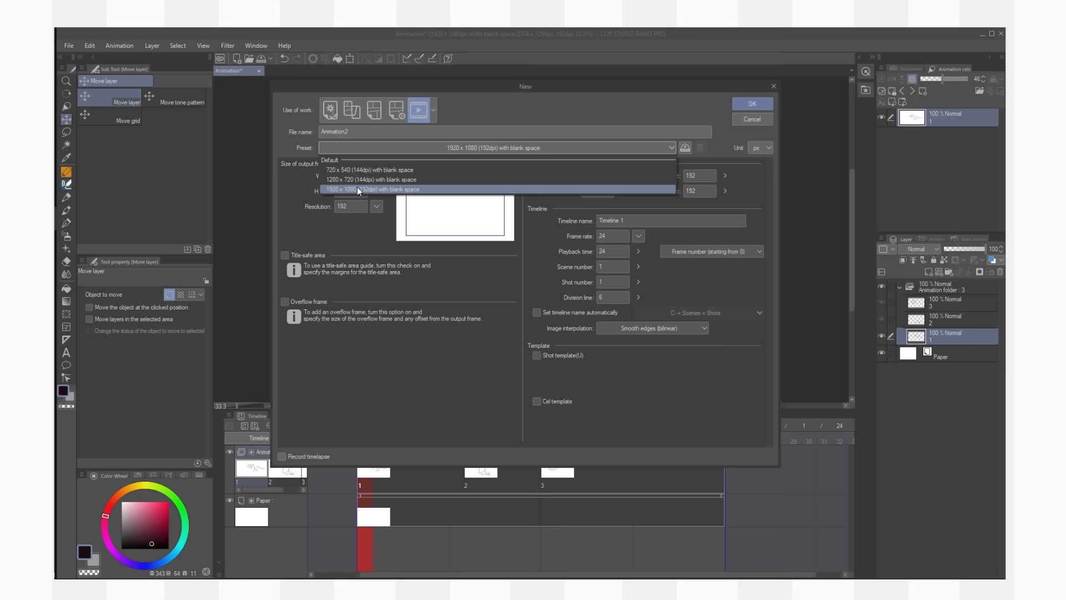
click(360, 189)
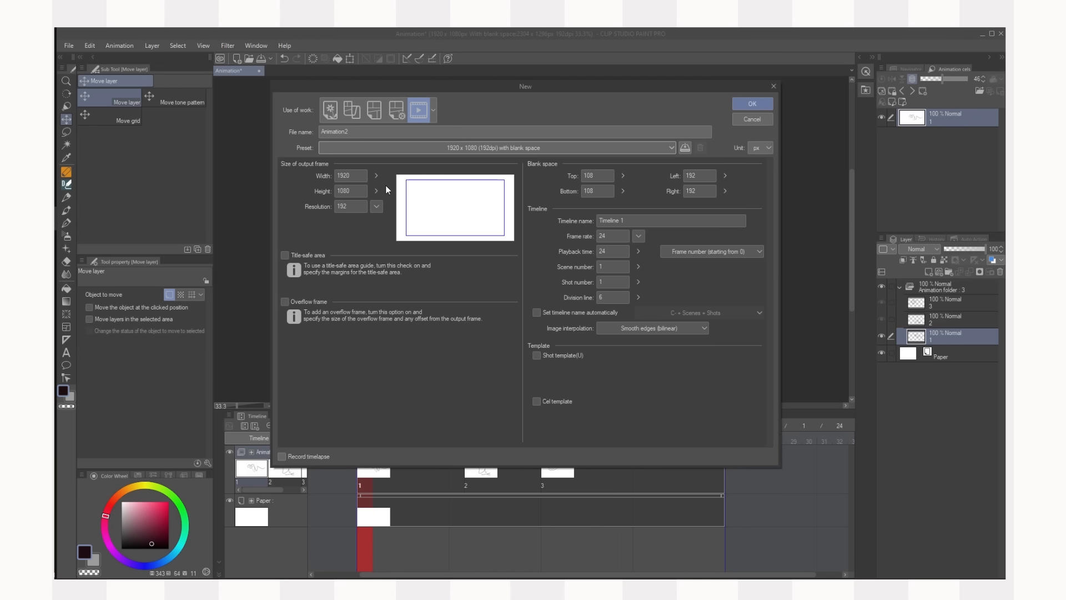
mouse_move(439, 213)
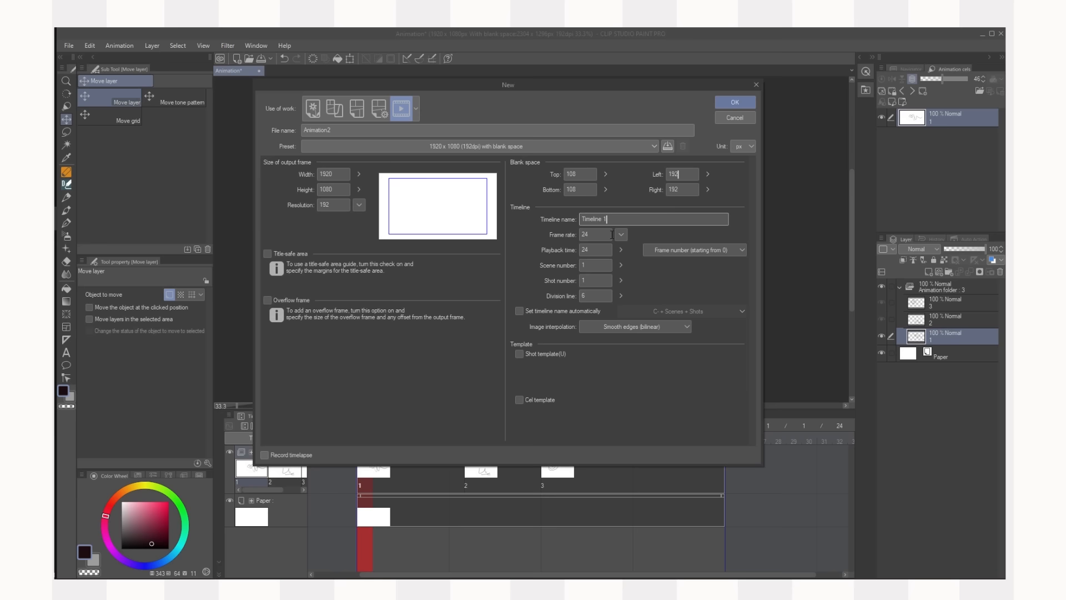
- Set the playback time display to frame numbers starting from 1
click(596, 234)
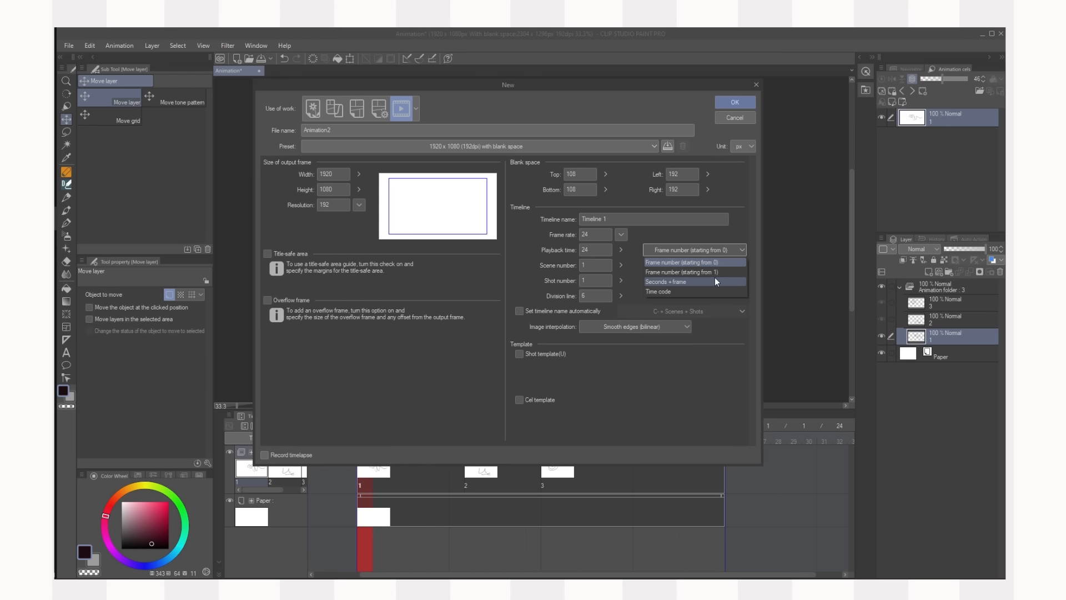
mouse_move(693, 271)
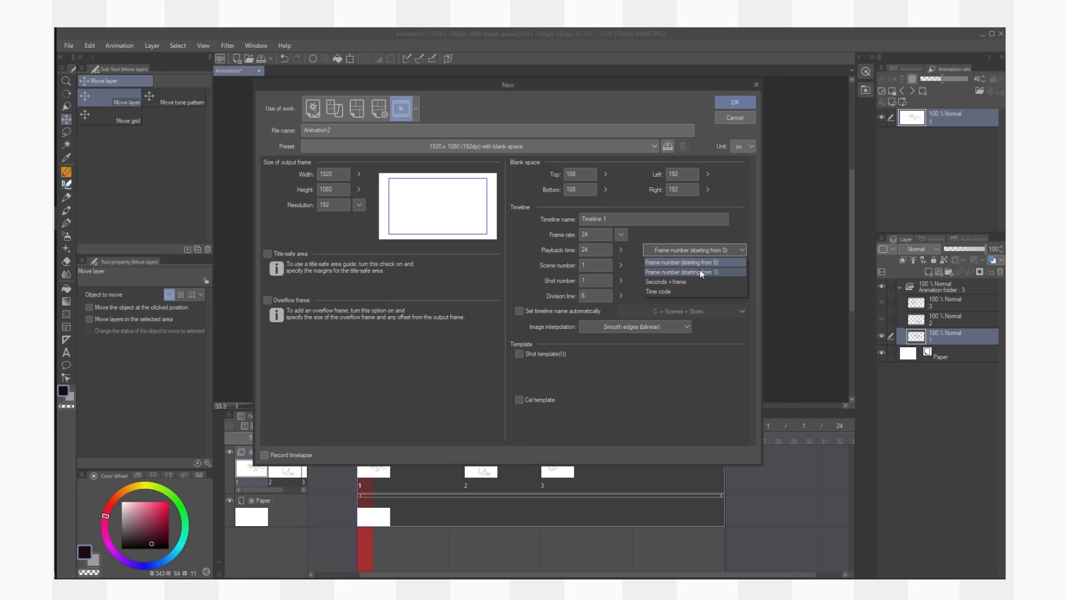
click(684, 272)
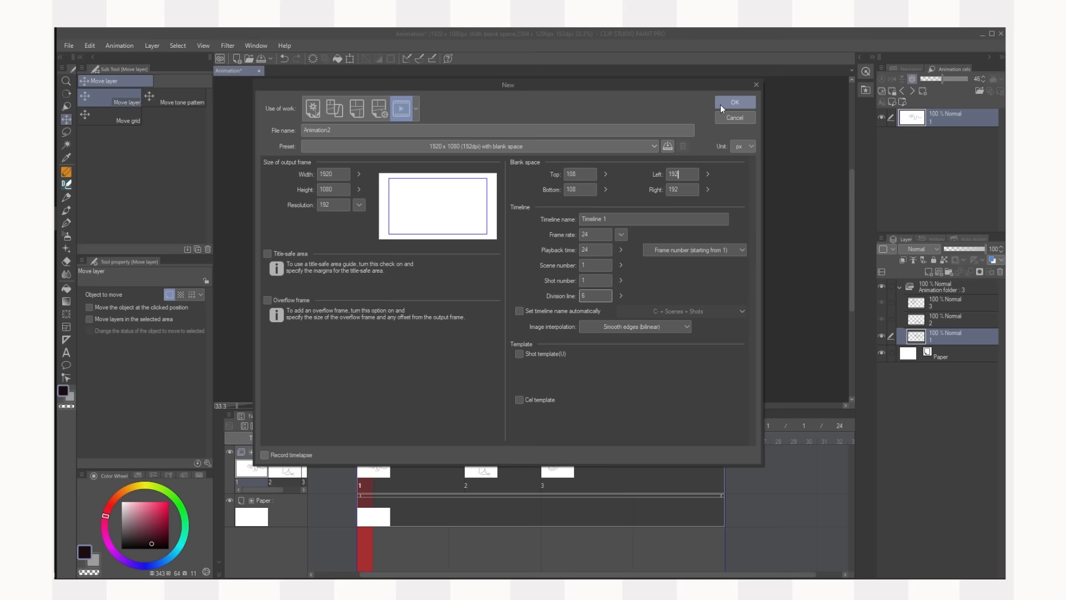
- Create Animation2, show the Timeline panel and move to frame 24
click(734, 102)
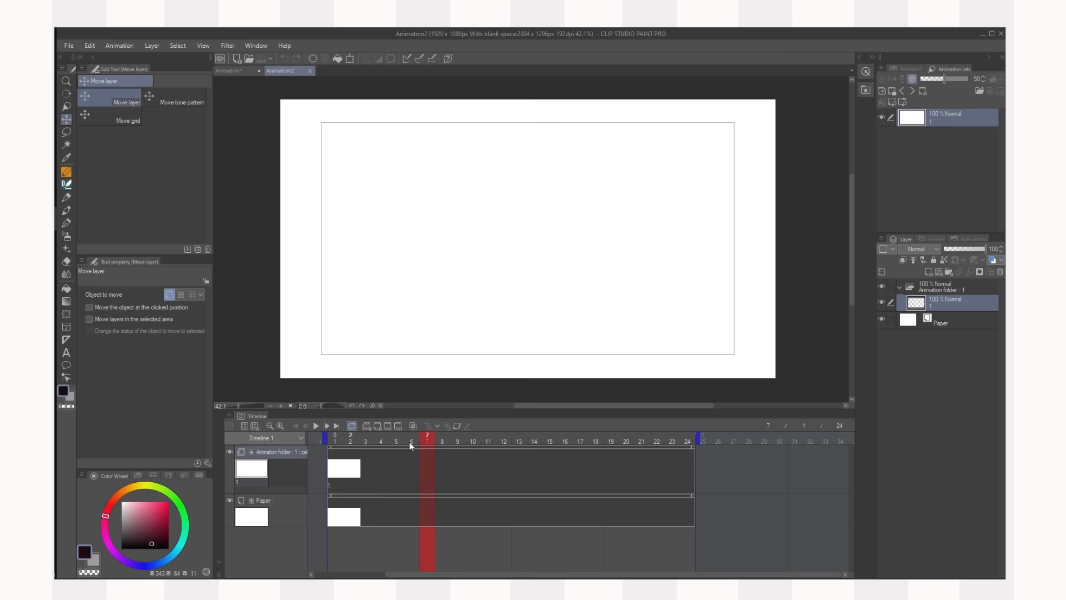
click(255, 46)
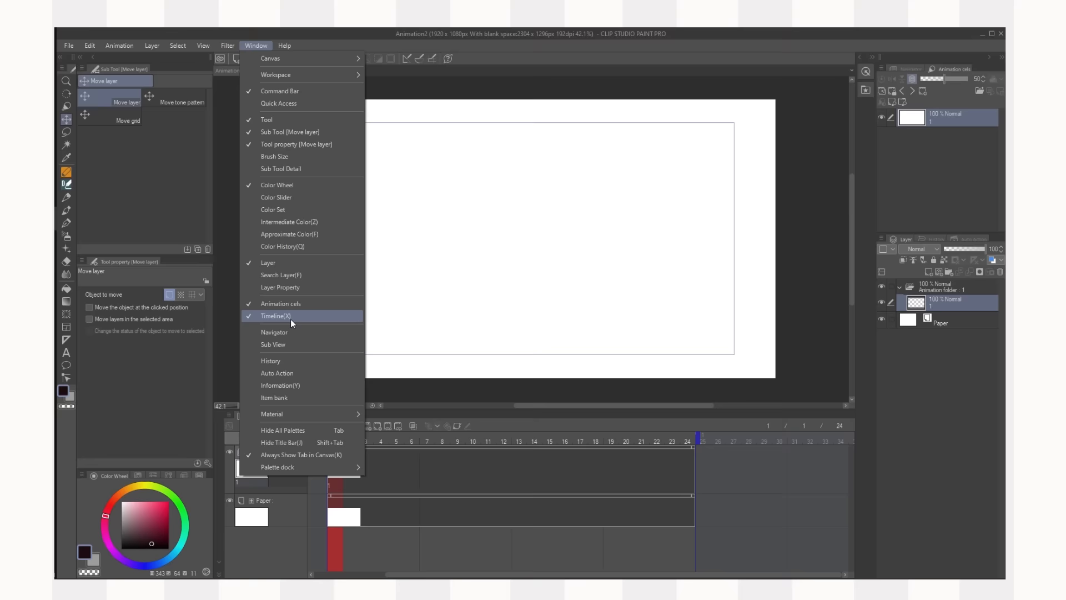
click(277, 316)
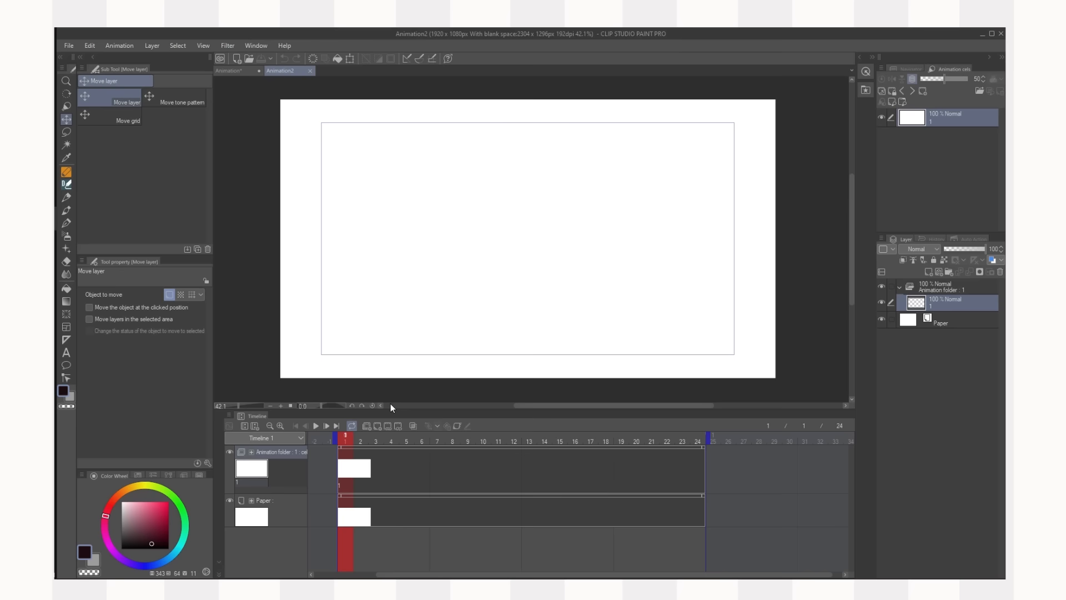
click(697, 463)
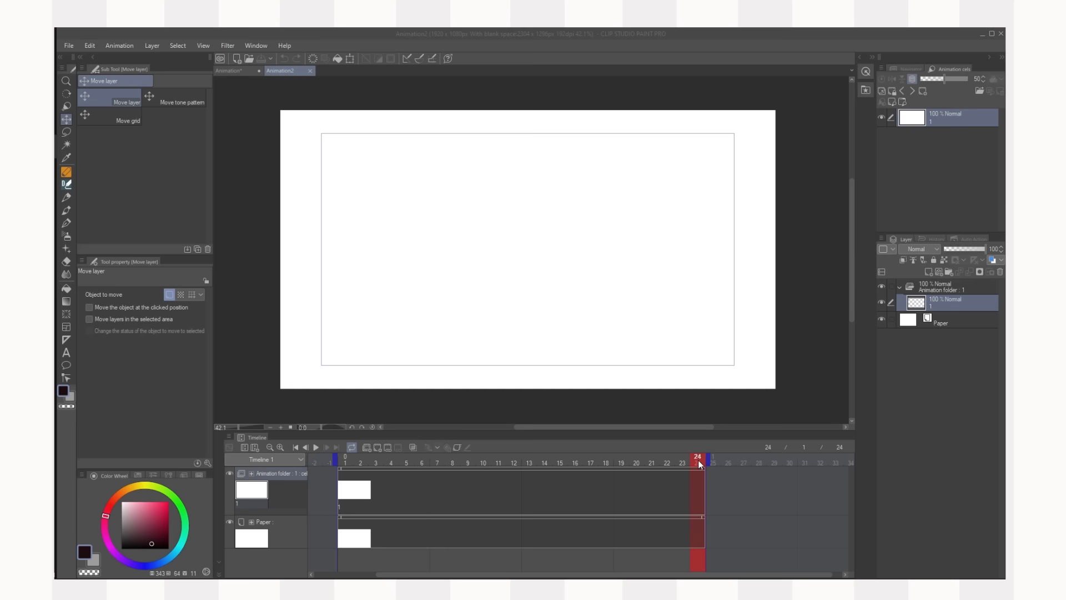
mouse_move(619, 459)
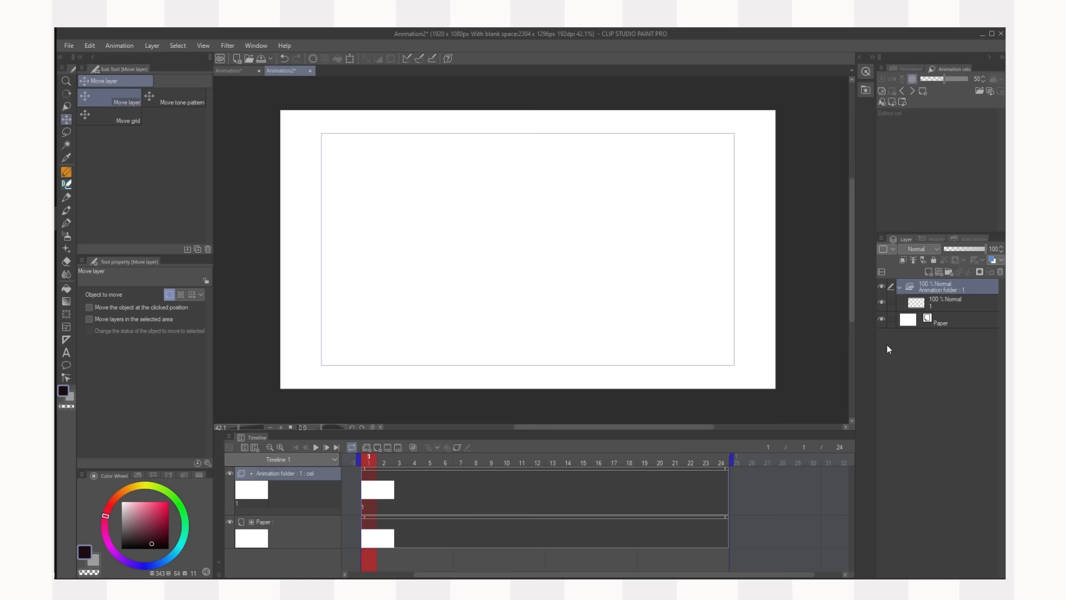
mouse_move(898, 292)
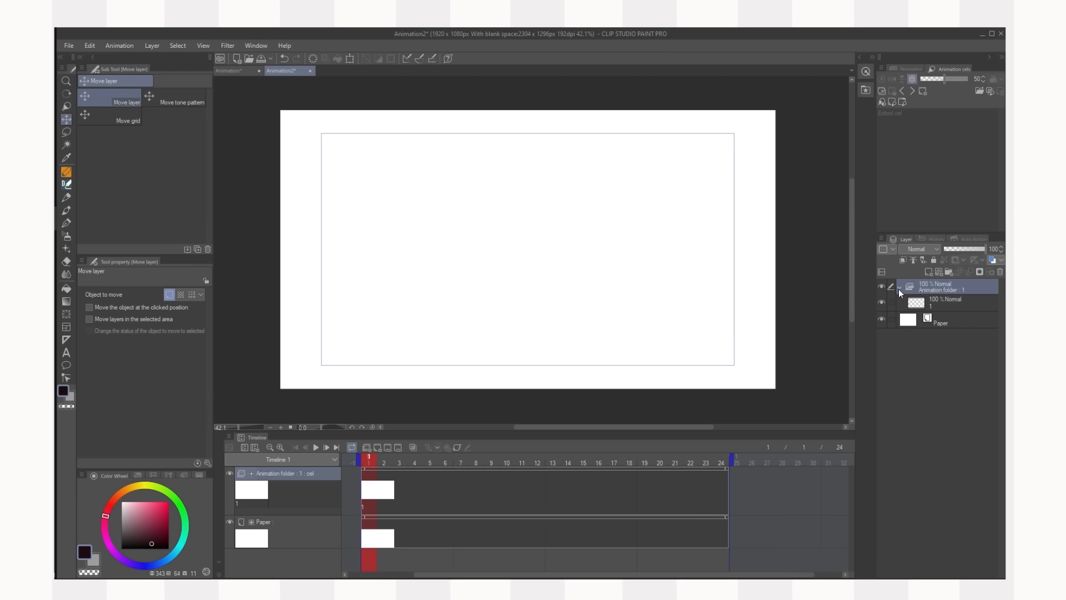
mouse_move(66, 184)
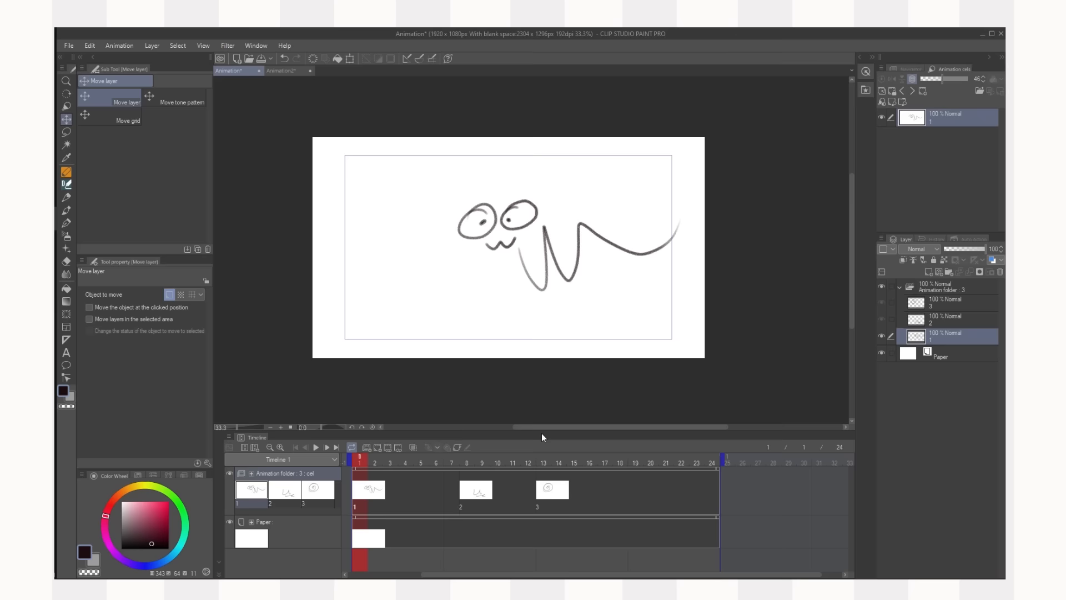
click(543, 462)
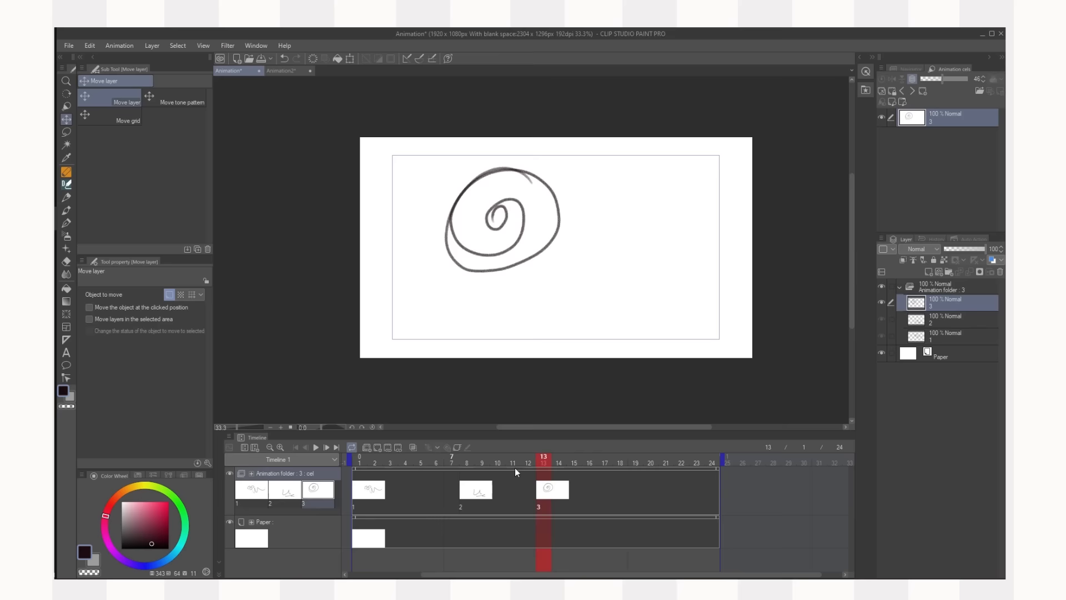
click(354, 457)
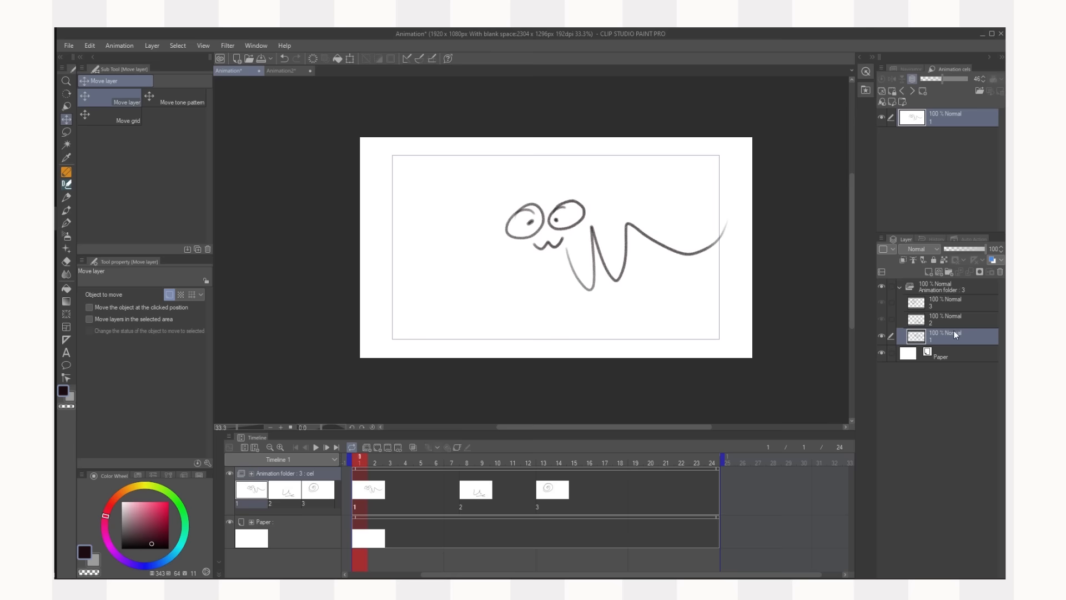
click(900, 286)
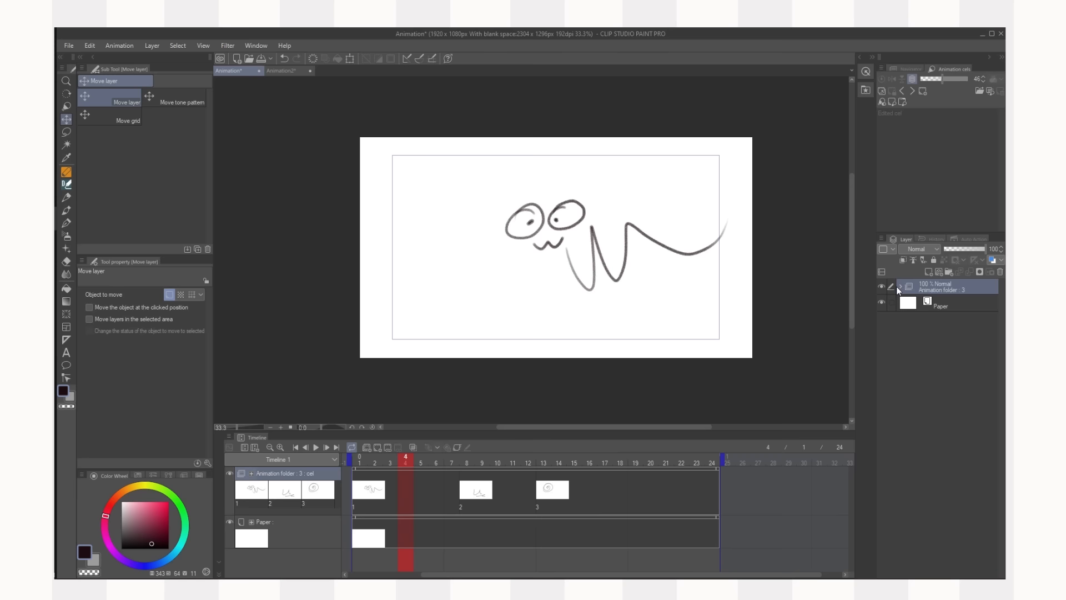
click(666, 462)
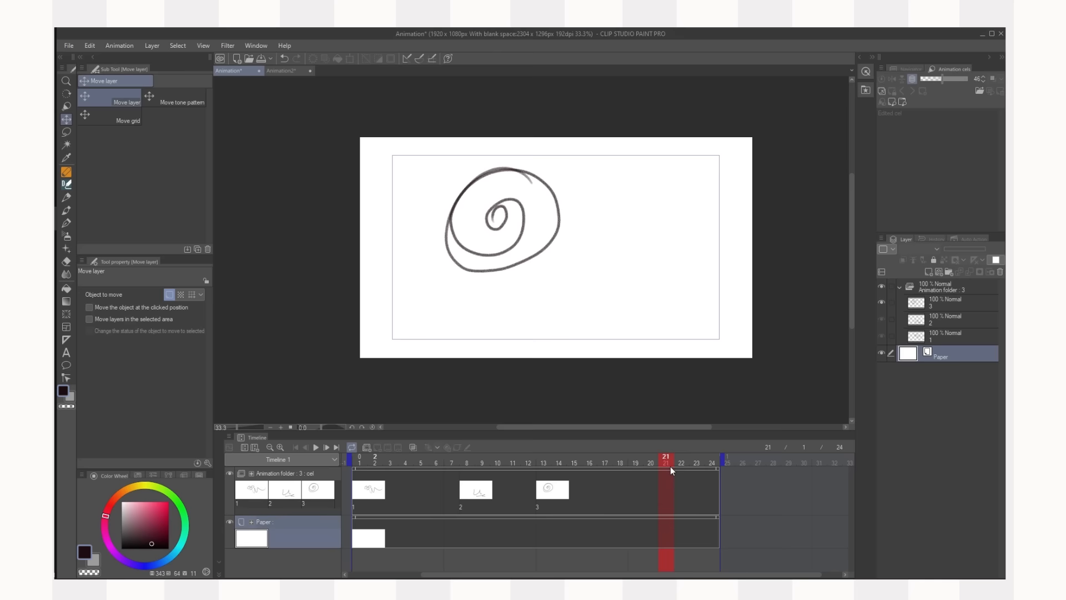
click(390, 462)
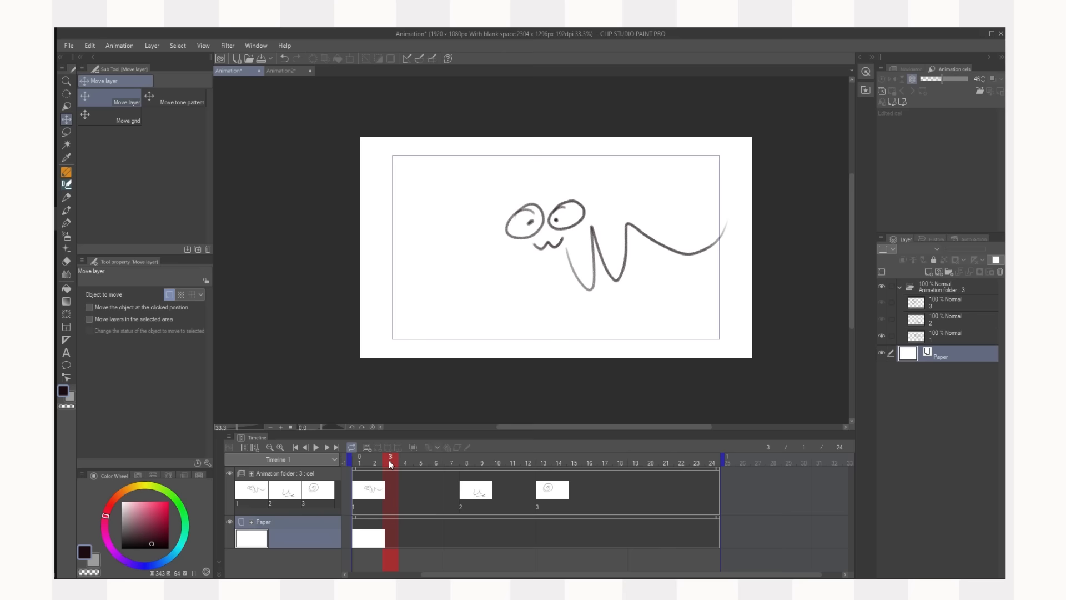
click(314, 447)
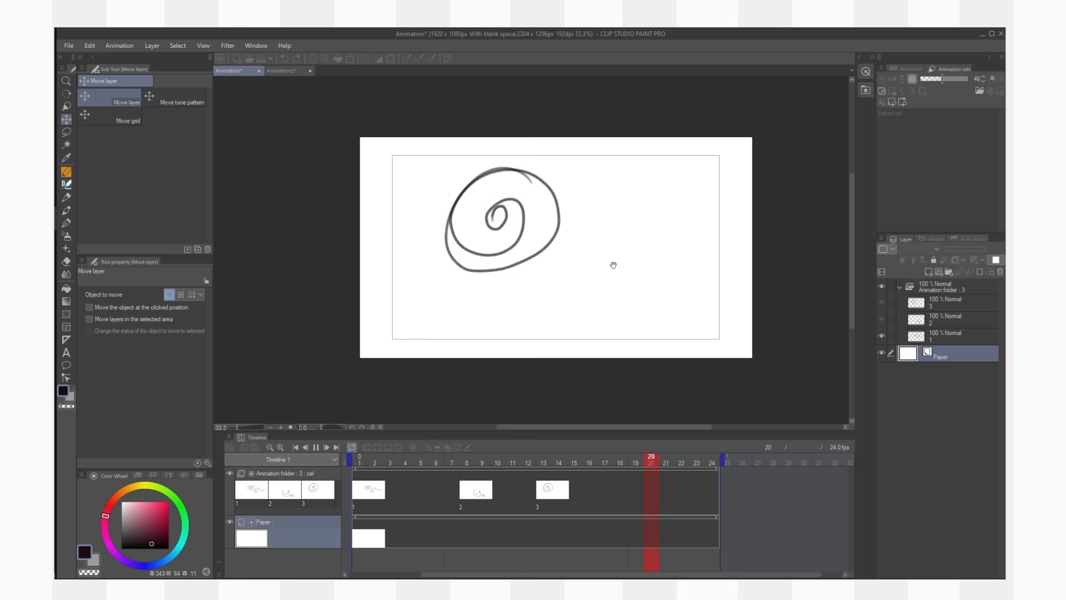
click(467, 461)
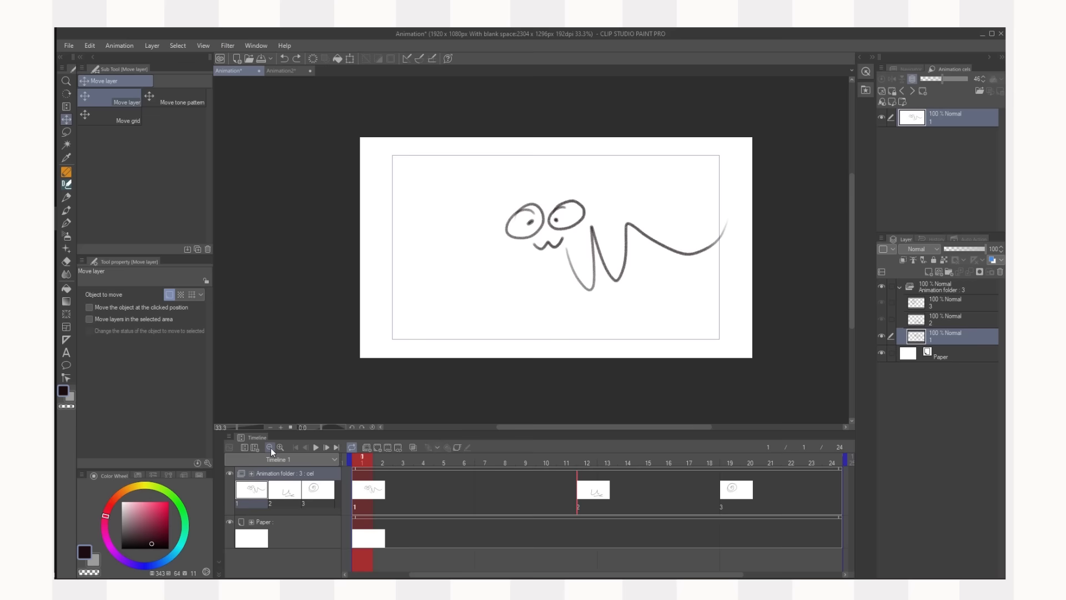
- Zoom the timeline out, step through the cels at frames 12 and 19, and play the animation back
click(269, 446)
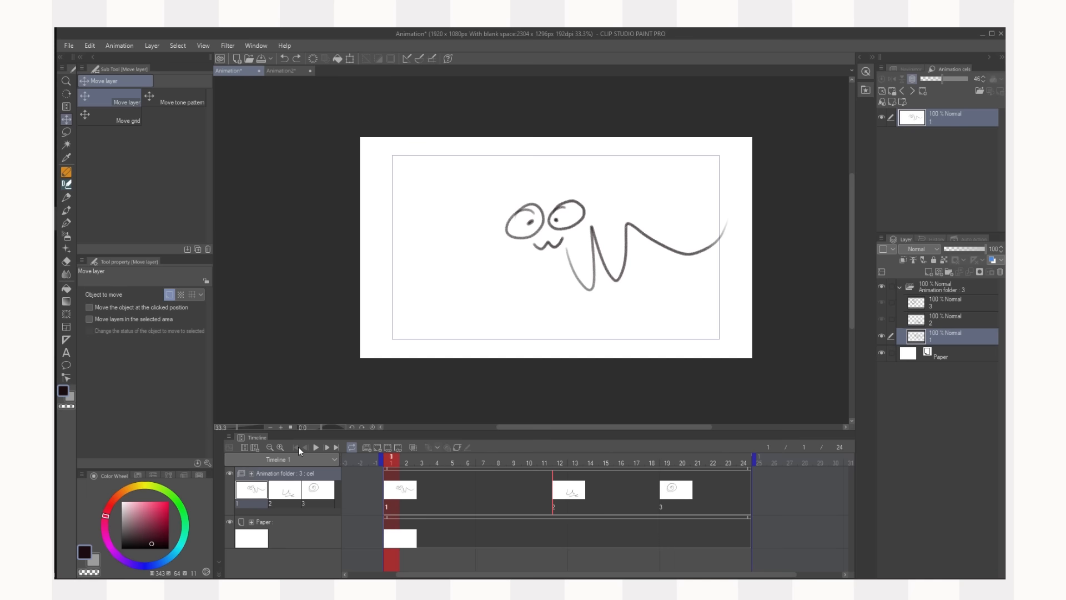
click(304, 447)
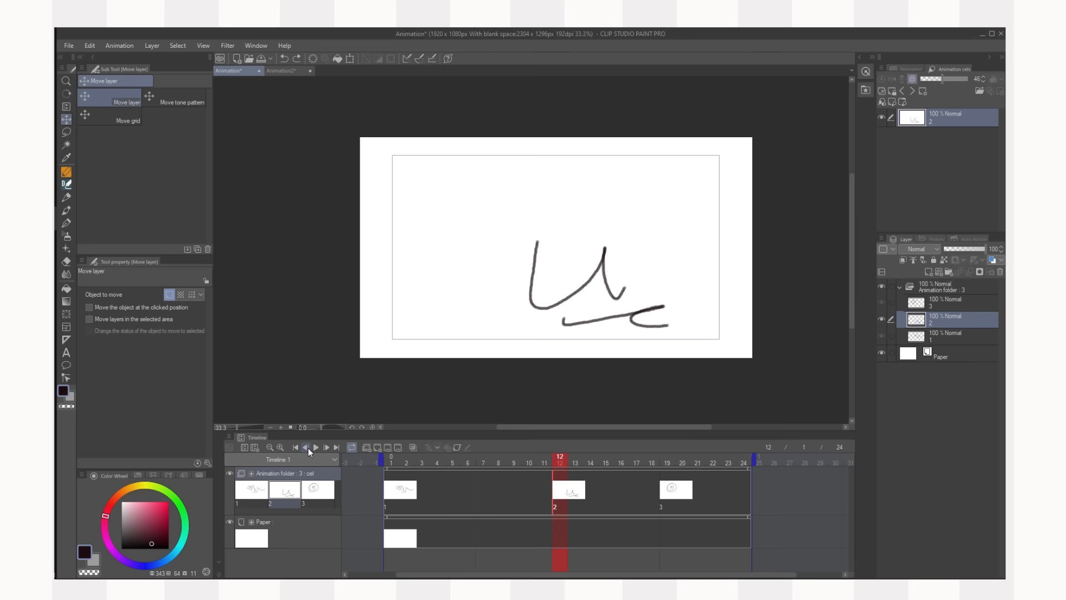
click(305, 448)
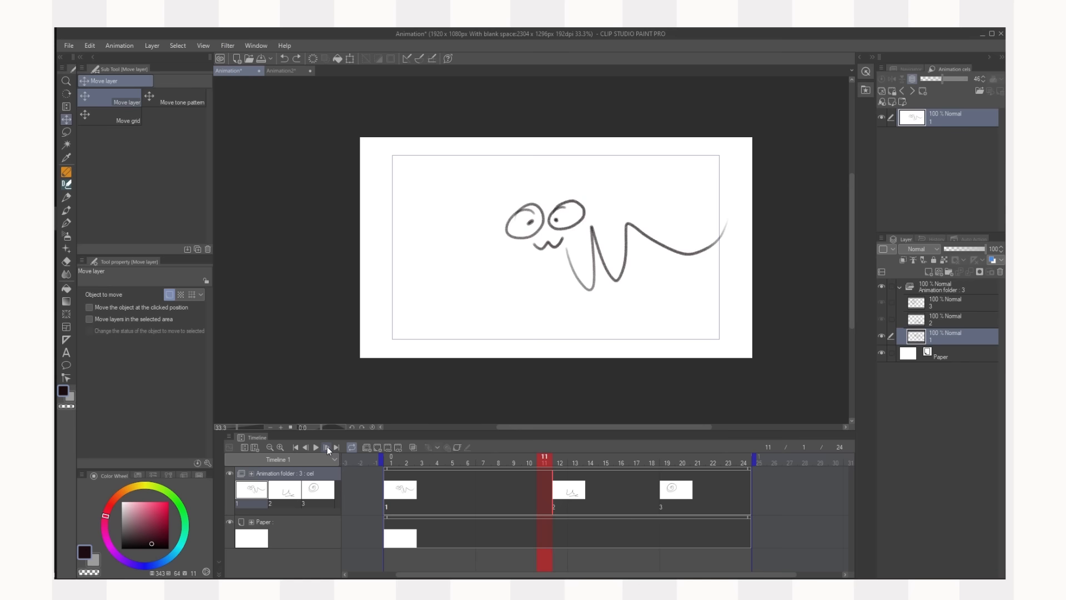
click(604, 462)
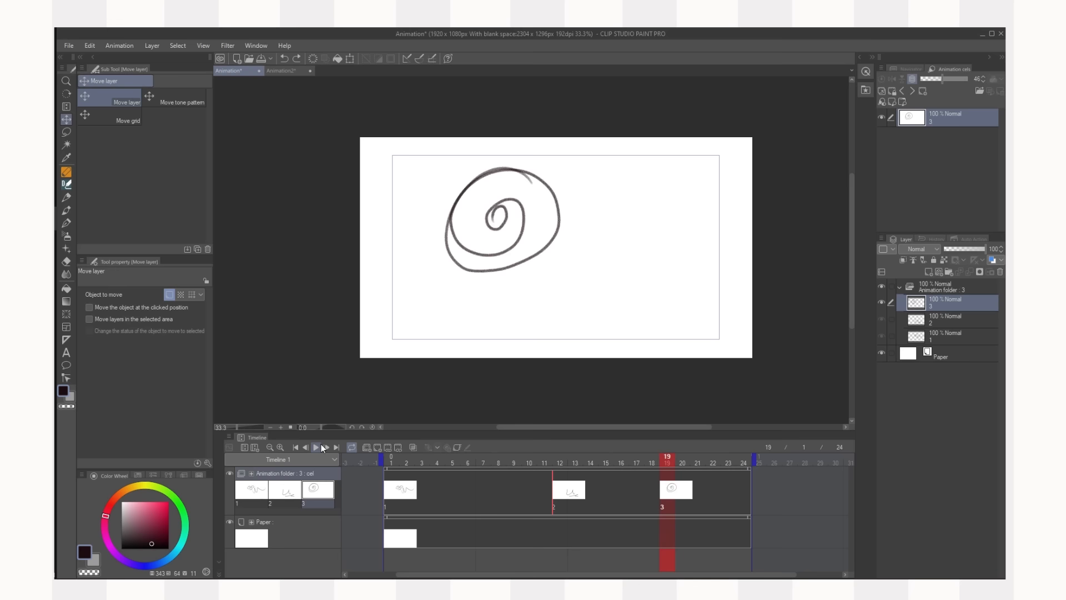
click(314, 446)
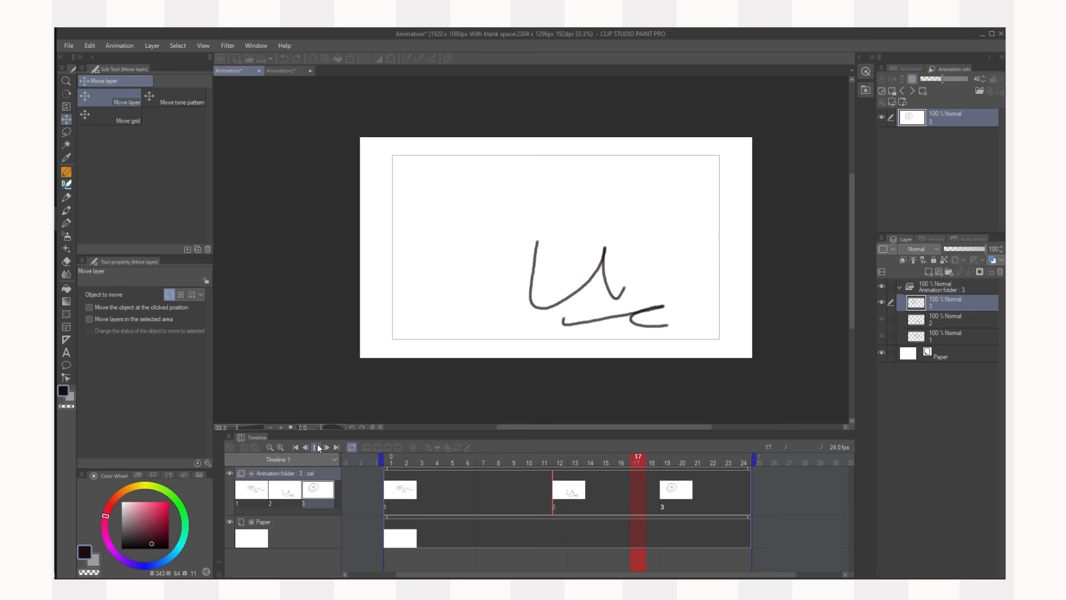
click(315, 446)
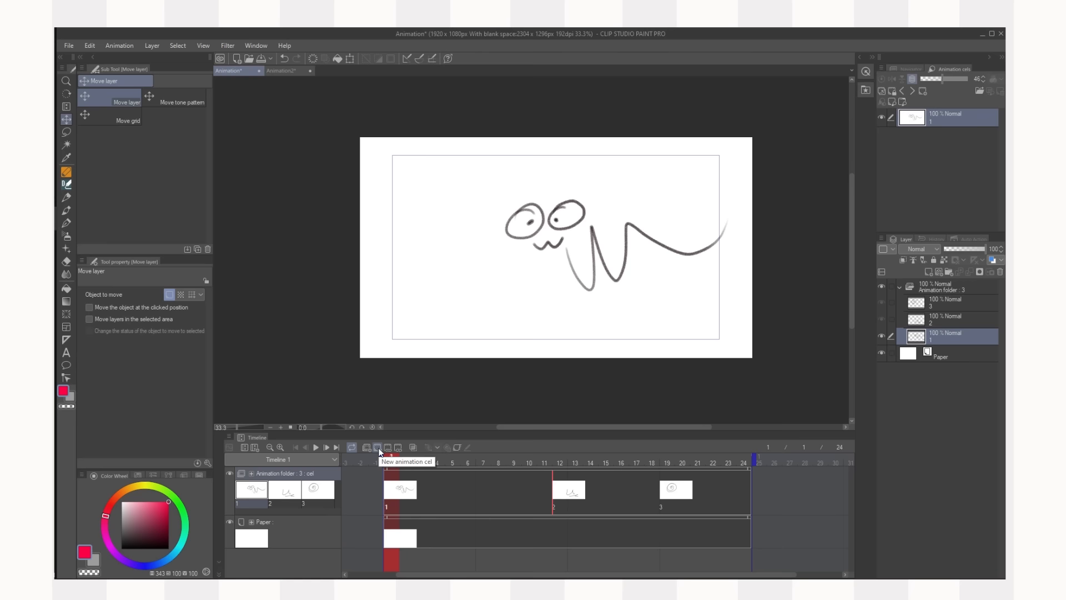
- Add green in-between cels 1a and 1b at frames 6 and 9 and review them against drawing 2
click(712, 469)
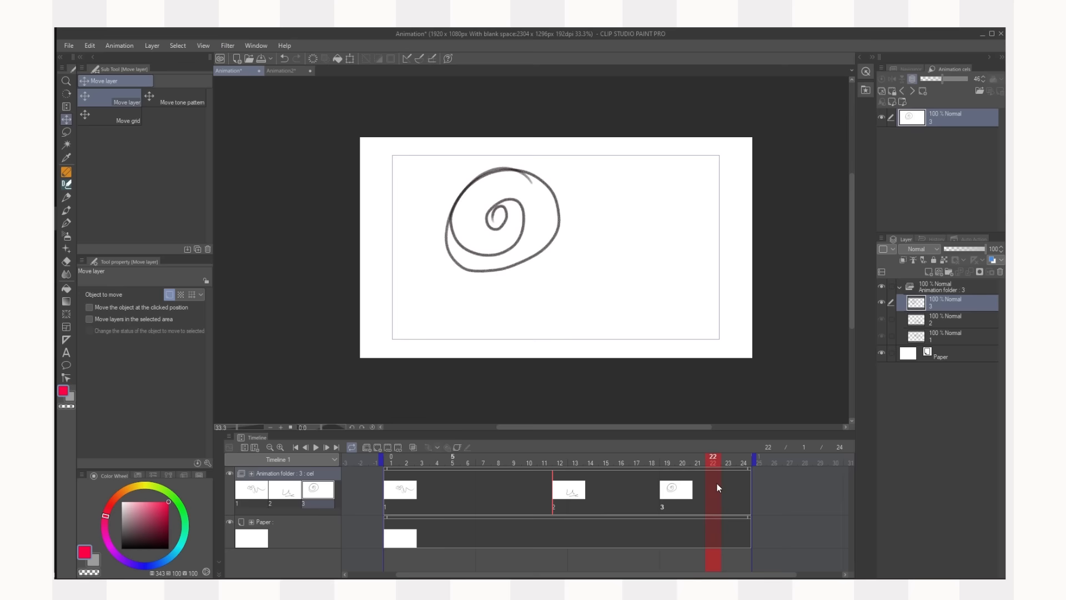
click(620, 456)
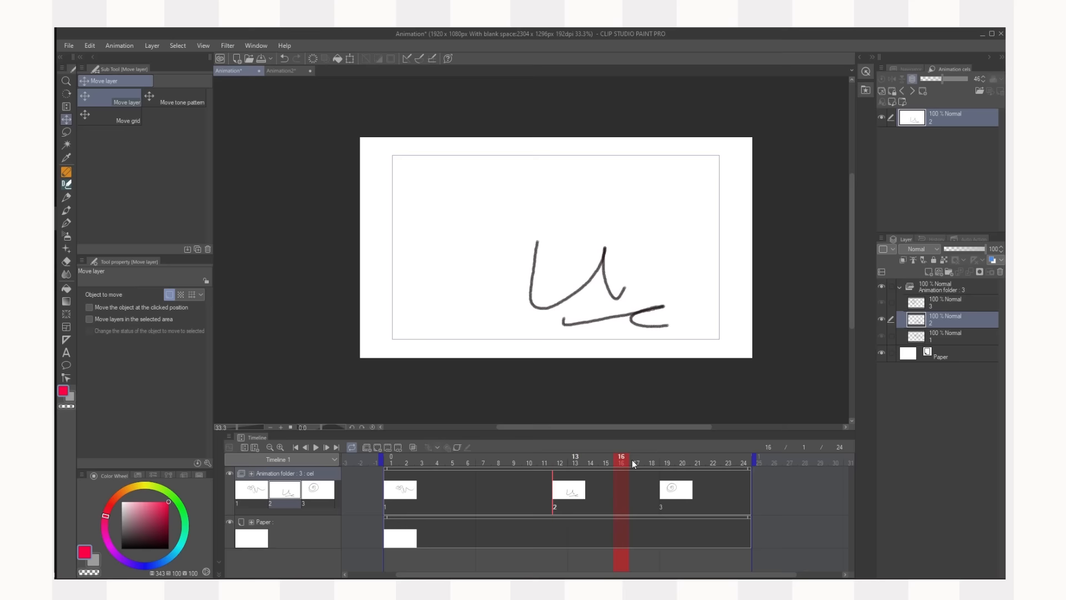
click(512, 459)
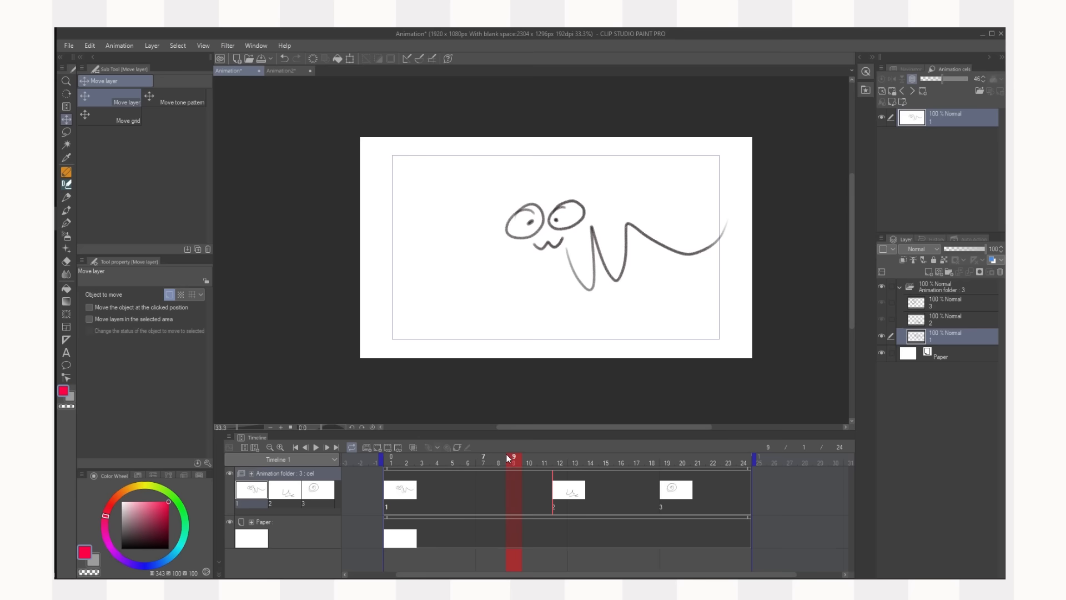
click(743, 459)
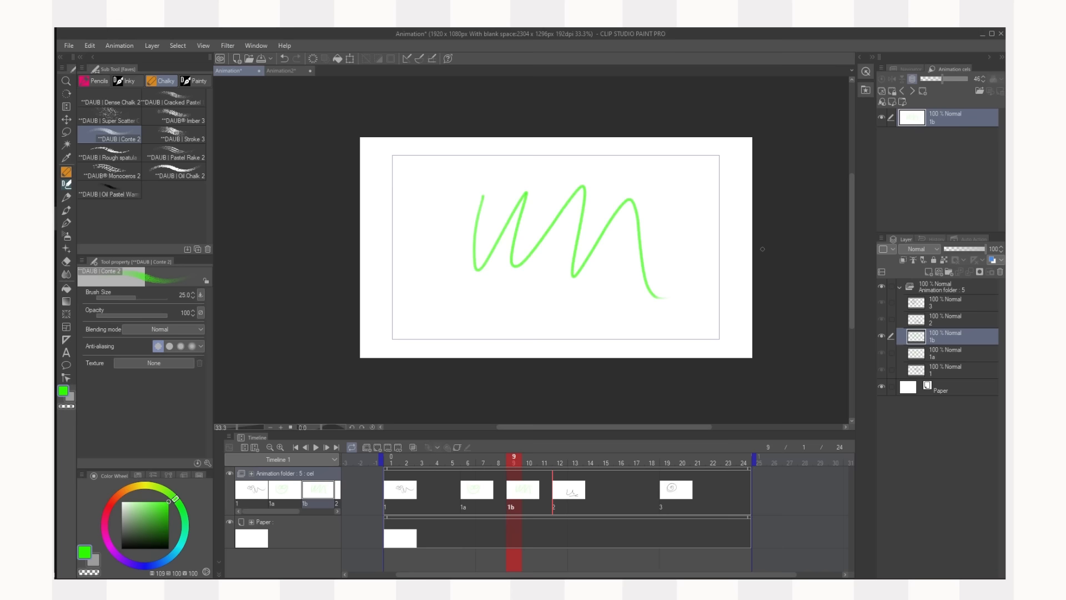
click(314, 446)
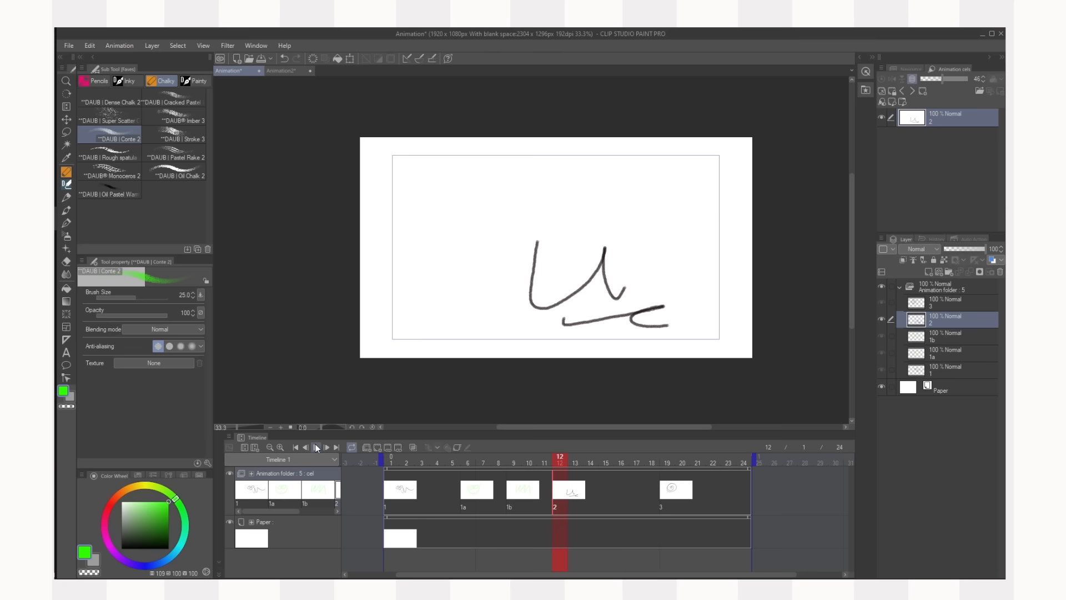
click(512, 459)
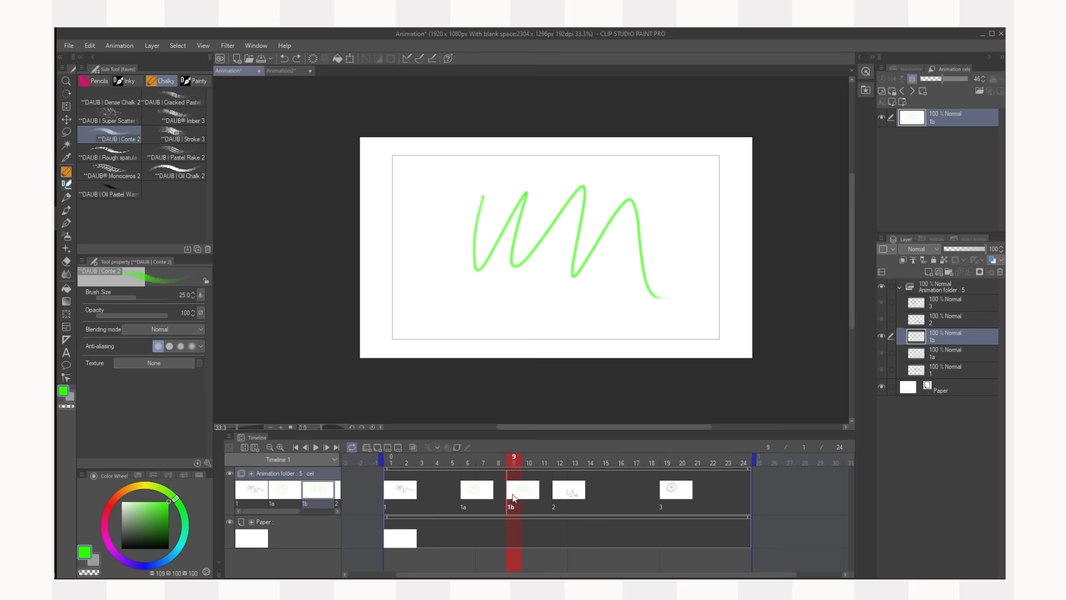
- Delete the green cels at frames 9 and 6, then start specifying the drawing for frame 7
click(397, 453)
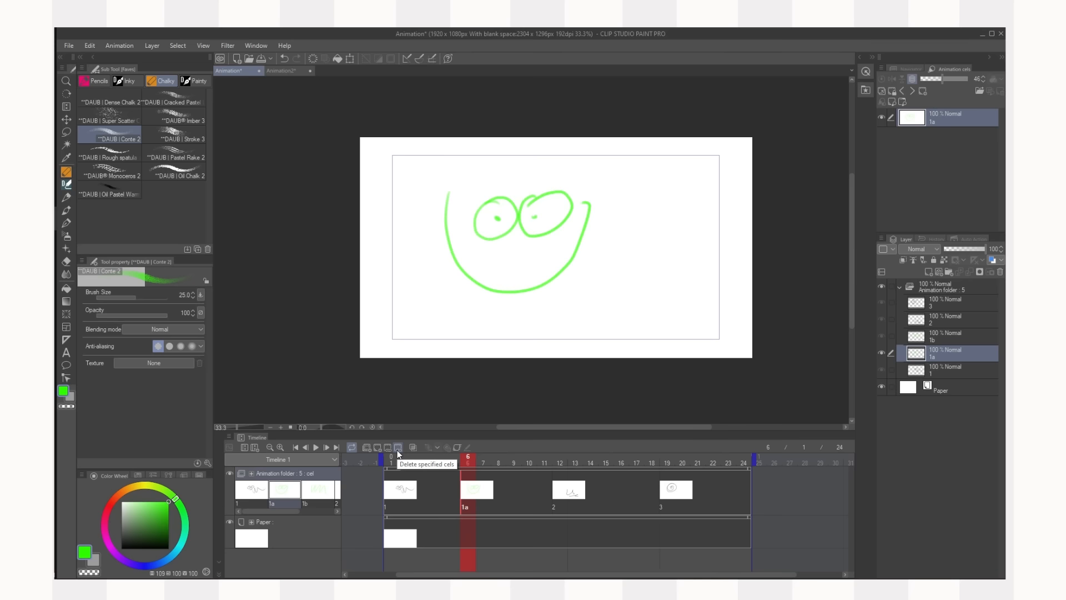
click(387, 447)
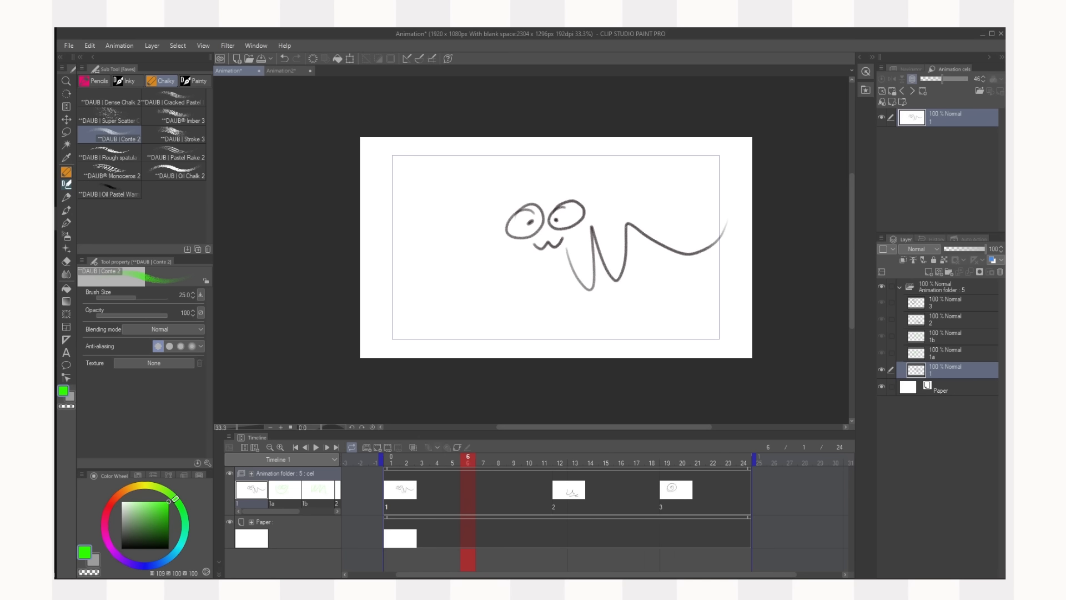
click(483, 456)
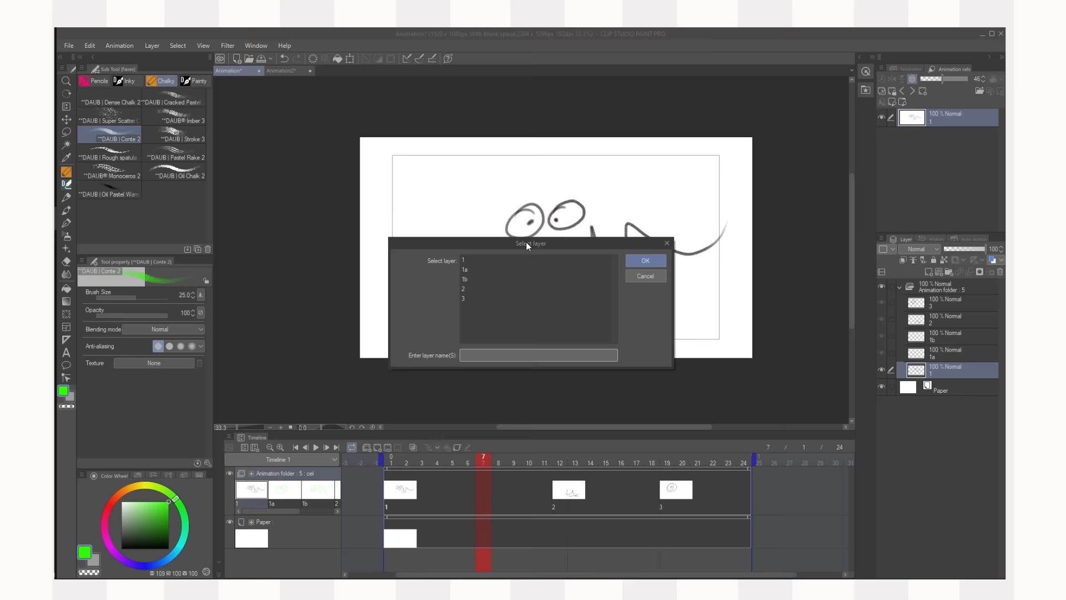
- Assign drawing 1a to frame 7 through the Select layer dialog
click(464, 269)
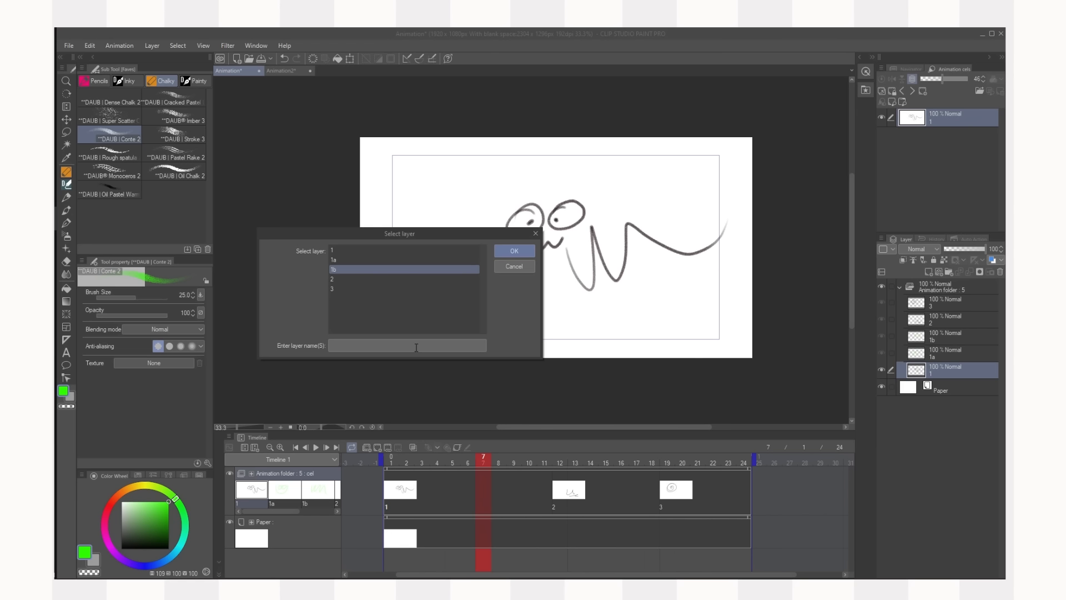
click(404, 259)
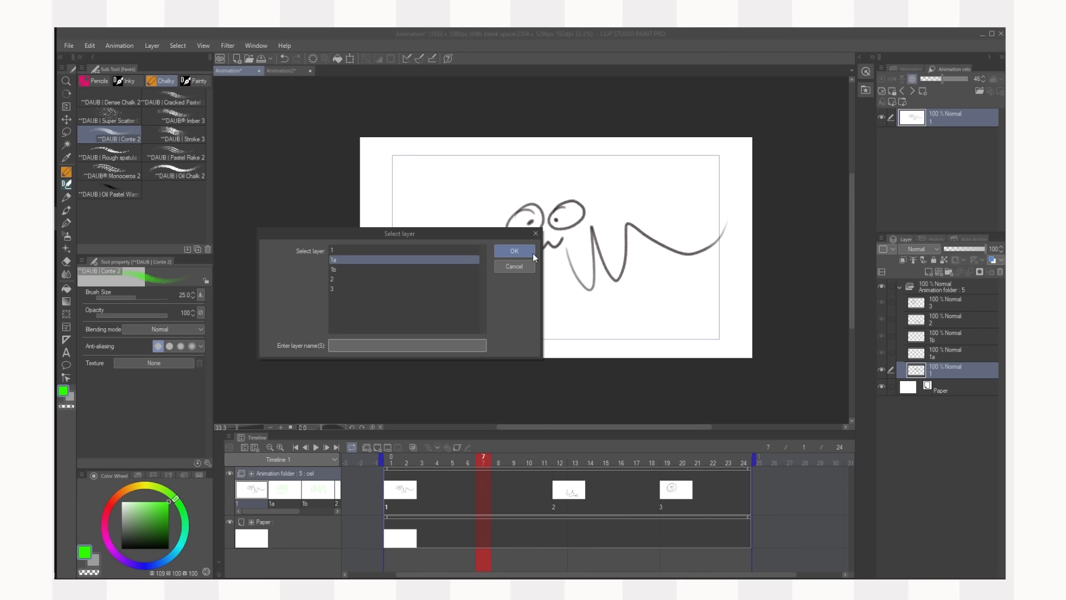
click(404, 260)
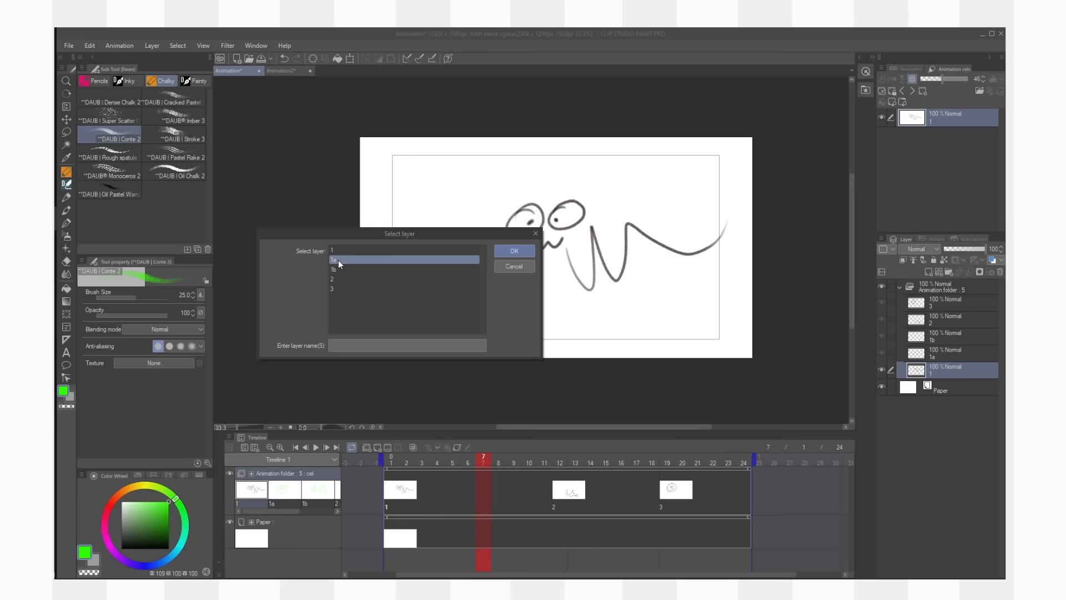
click(514, 251)
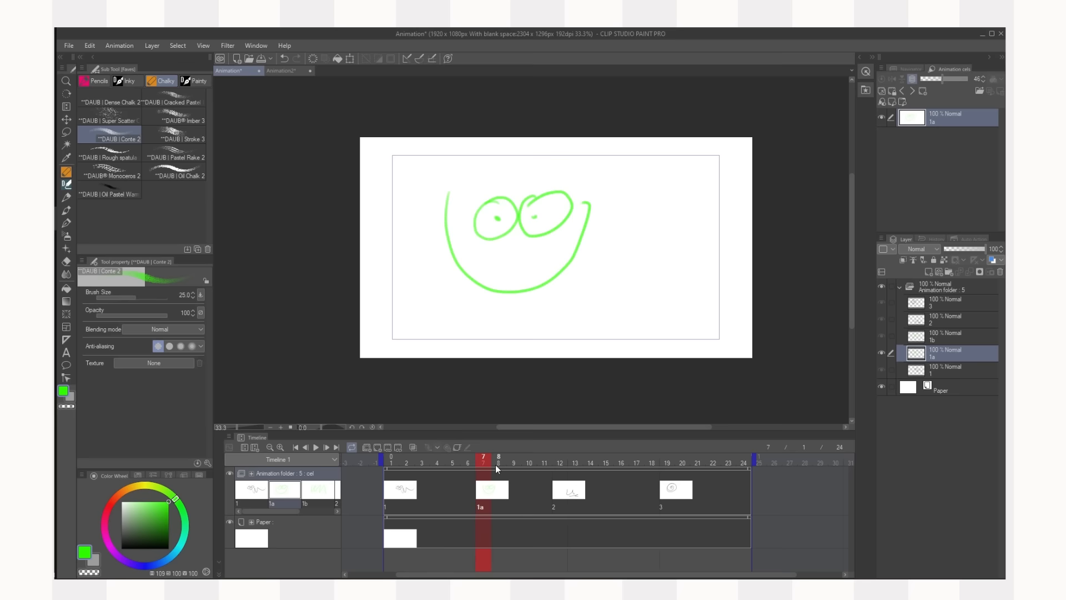
- Shift cel 1a earlier, then delete practice layers 1a and 1b so cel 2 starts at frame 9
click(419, 462)
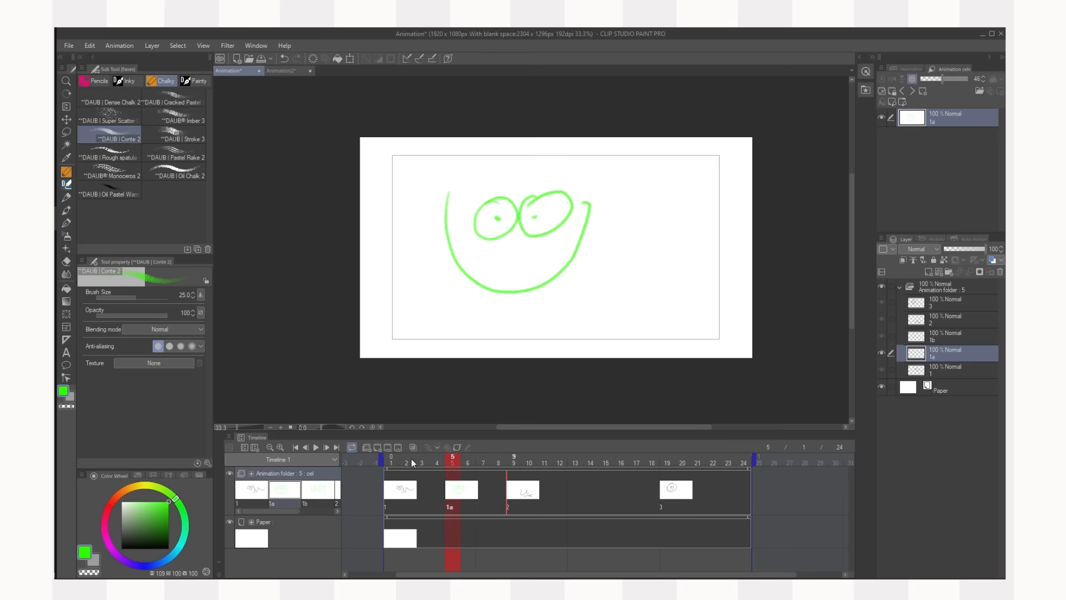
click(513, 456)
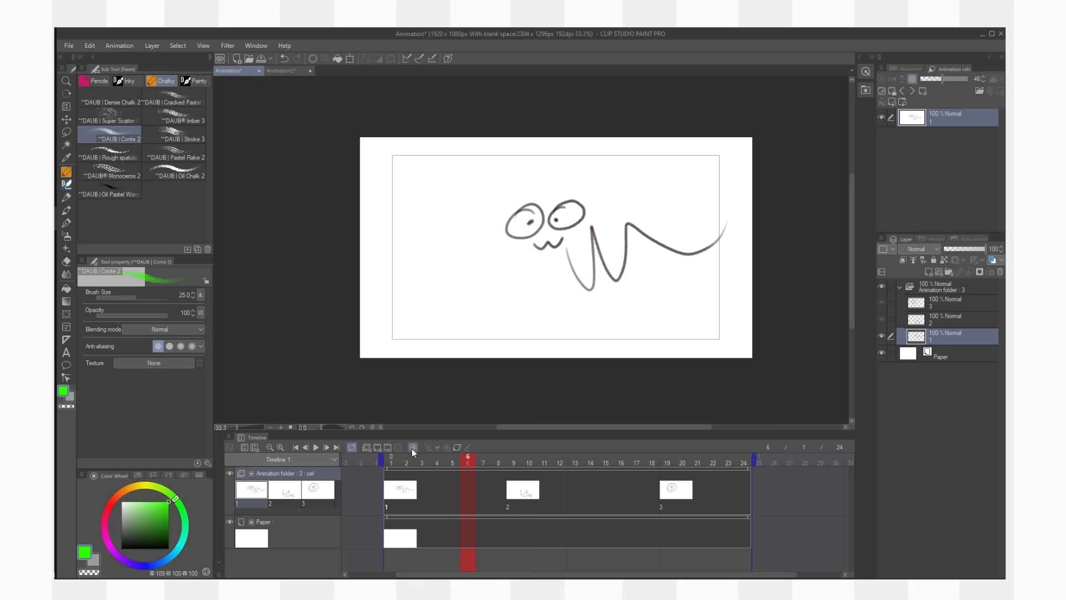
- Enable keyframes on the animation folder and place transform keyframes by moving it
click(514, 456)
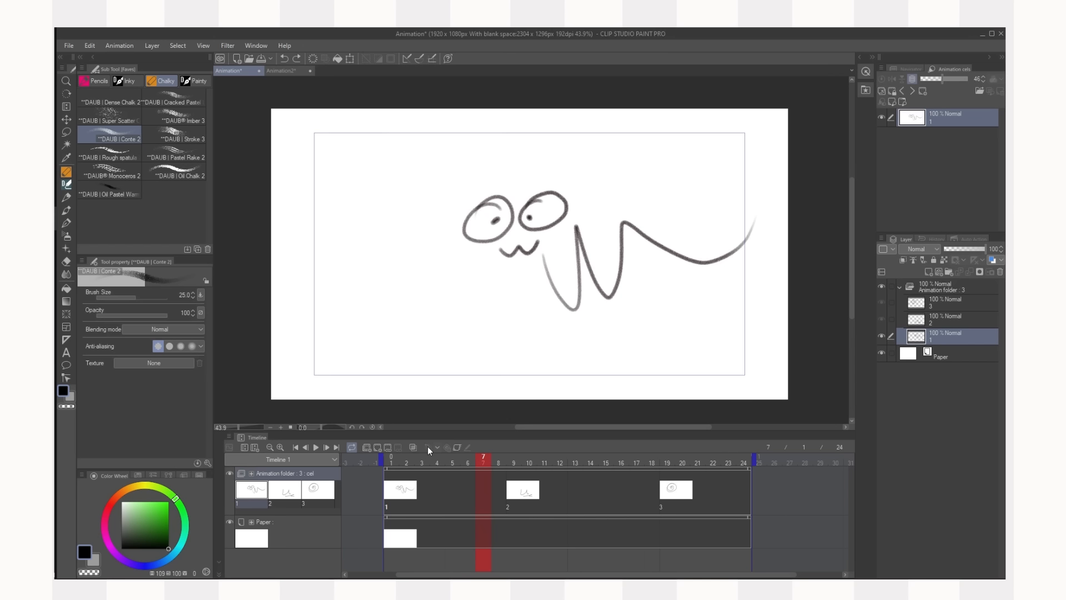
mouse_move(457, 448)
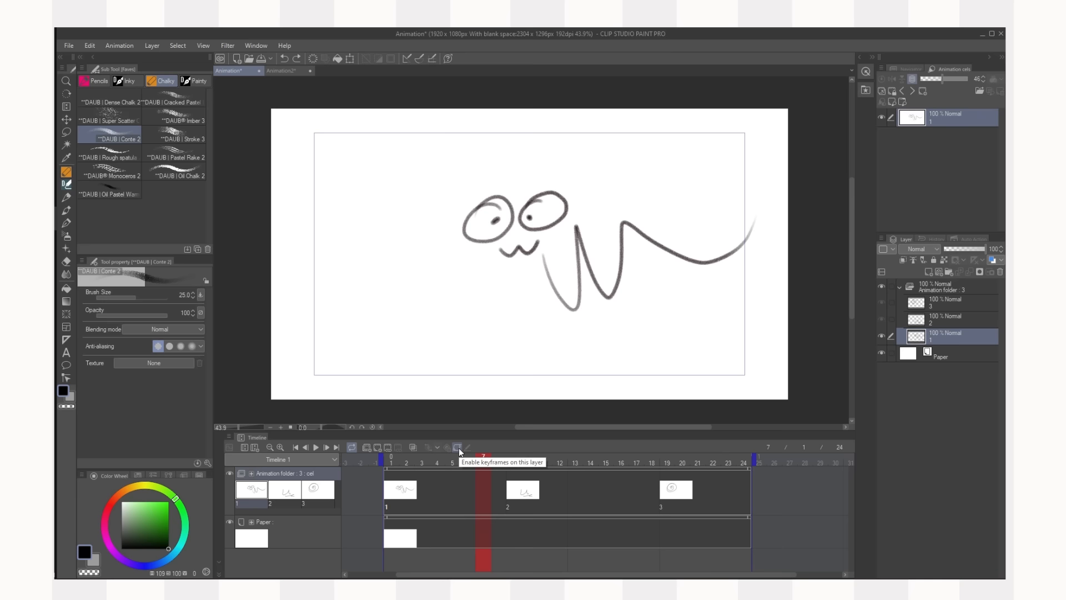
click(459, 447)
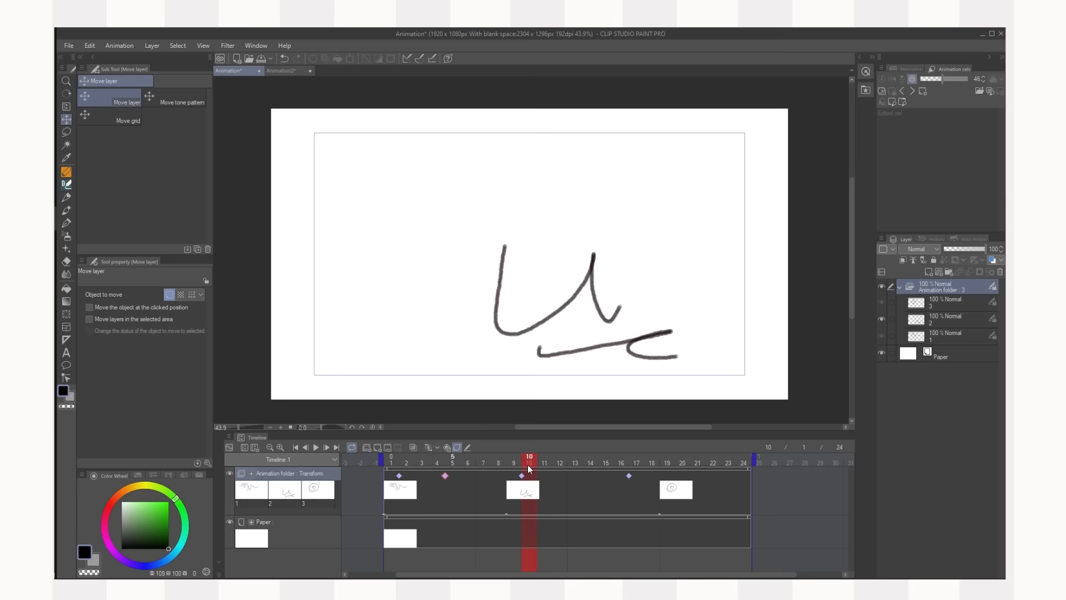
- Add keyframes with Hold/Linear/Smooth interpolation and scribble new strokes on cel 2
click(668, 462)
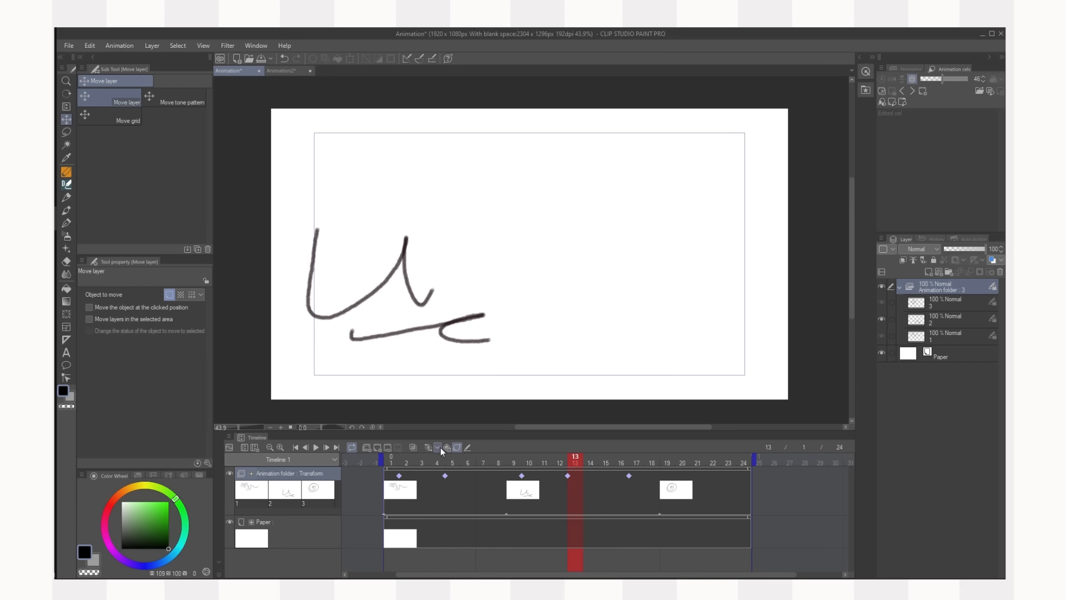
click(438, 448)
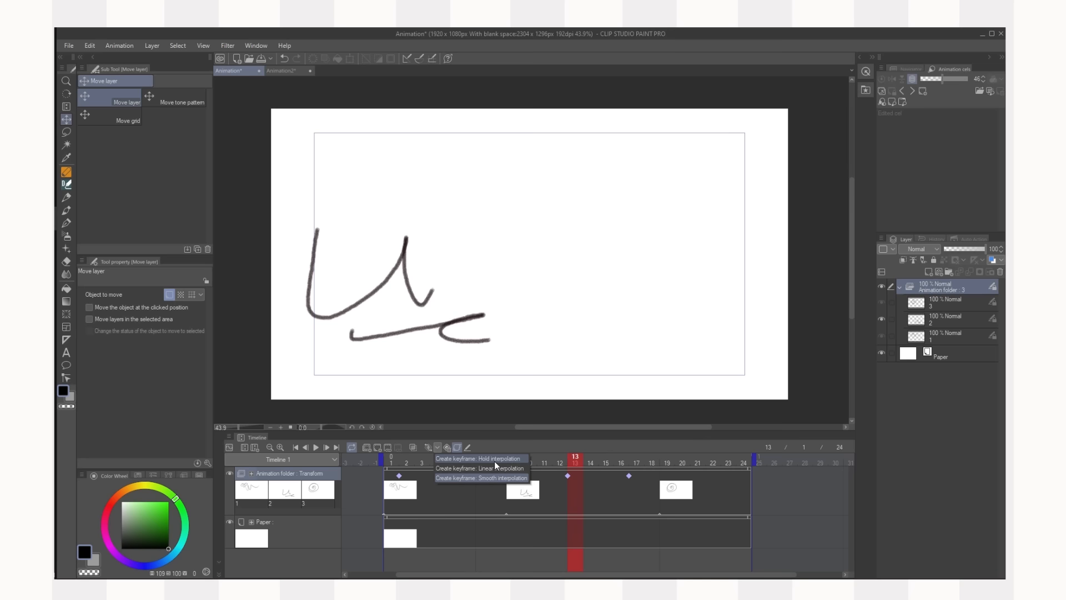
click(681, 463)
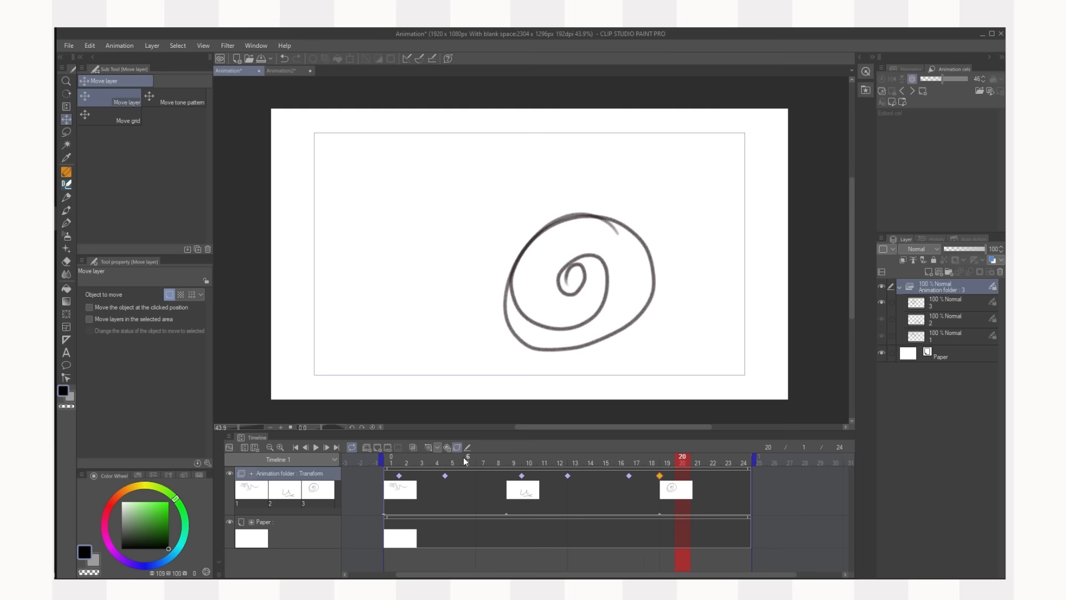
click(544, 460)
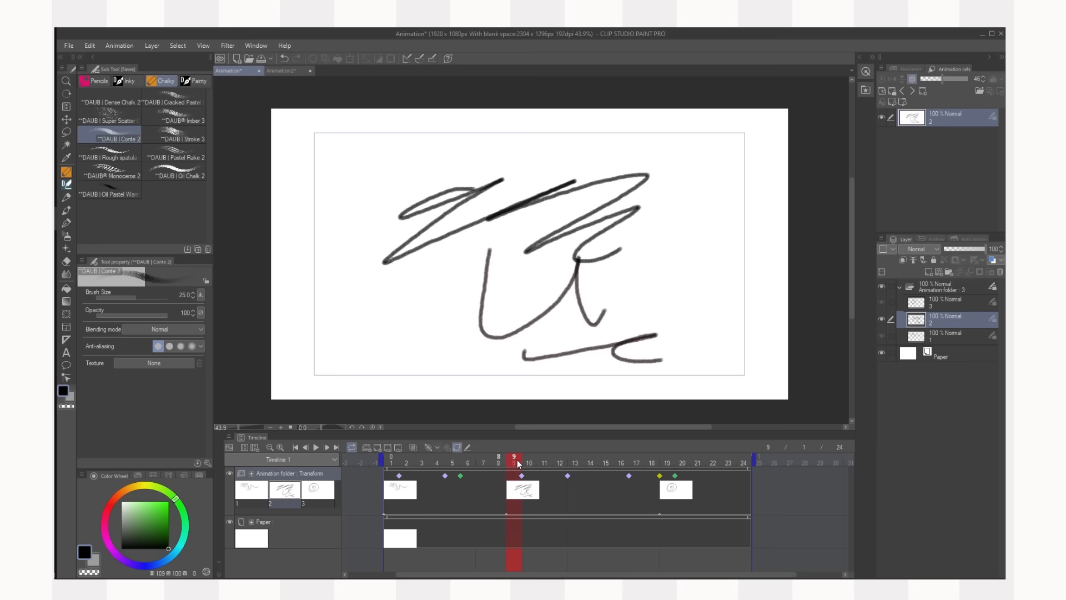
click(619, 455)
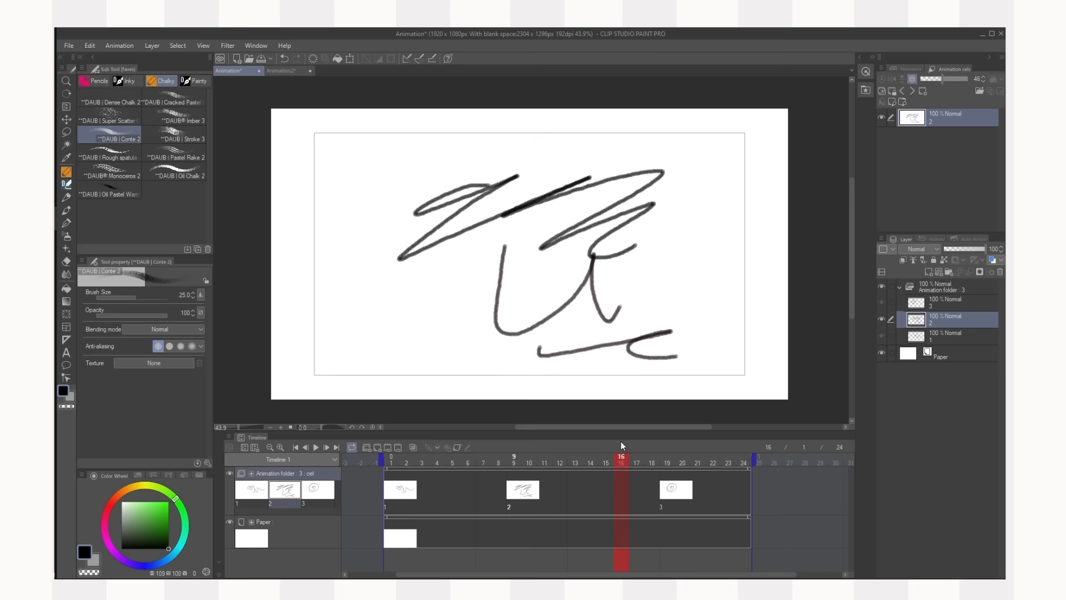
click(447, 447)
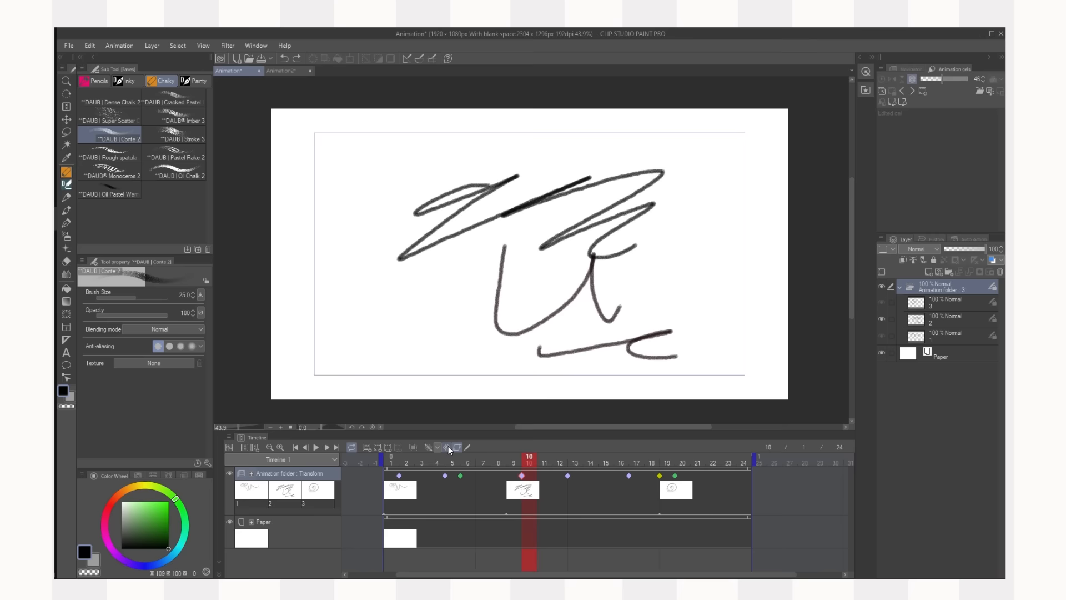
click(467, 462)
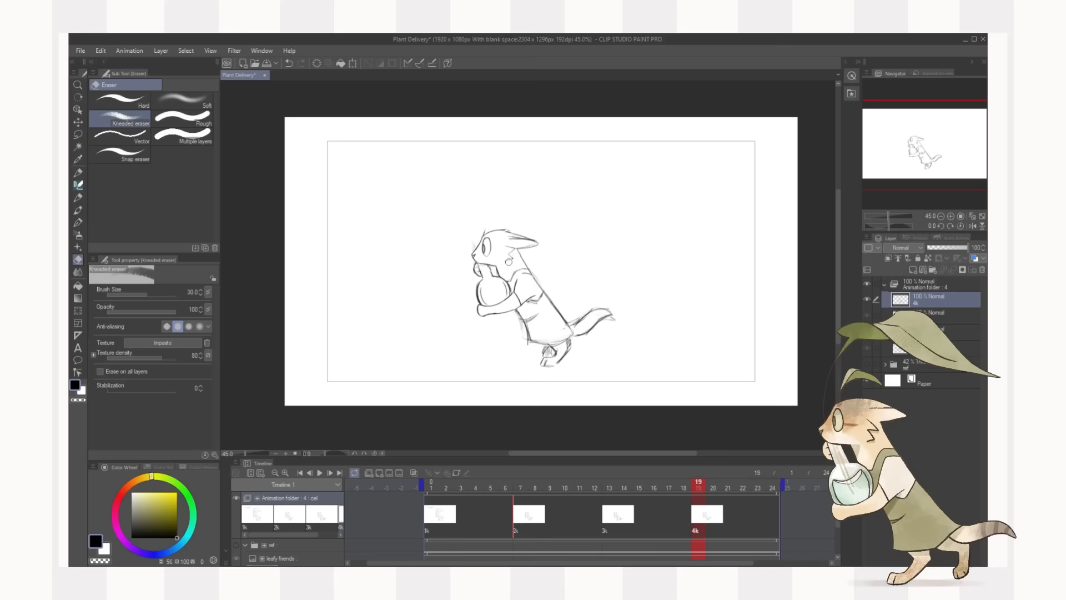
- Redraw the cat-with-pot walk frames with onion skin on, stepping through to frame 24
click(78, 134)
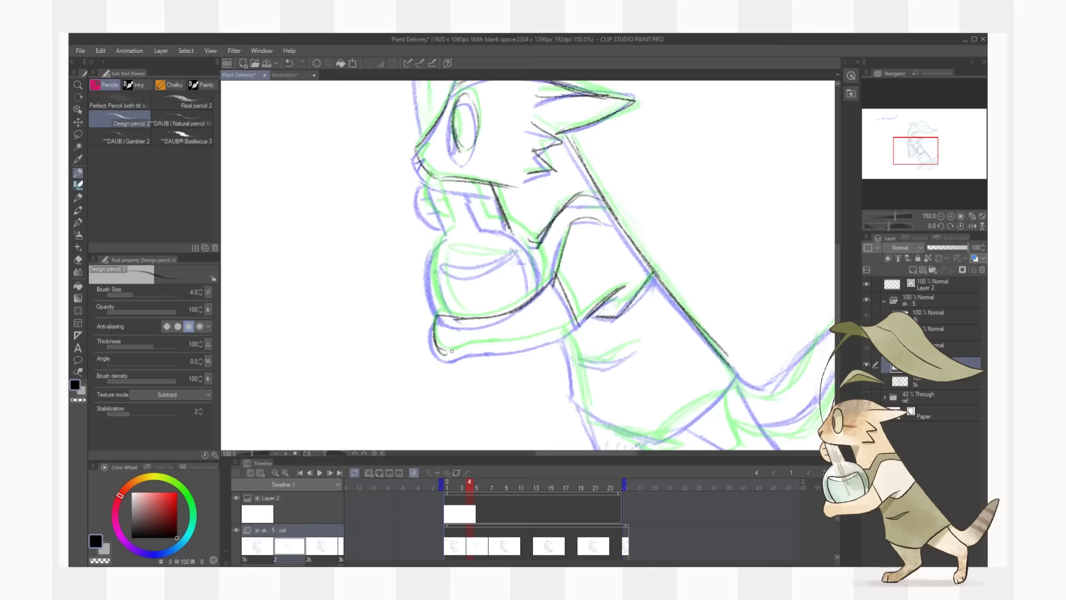
click(506, 483)
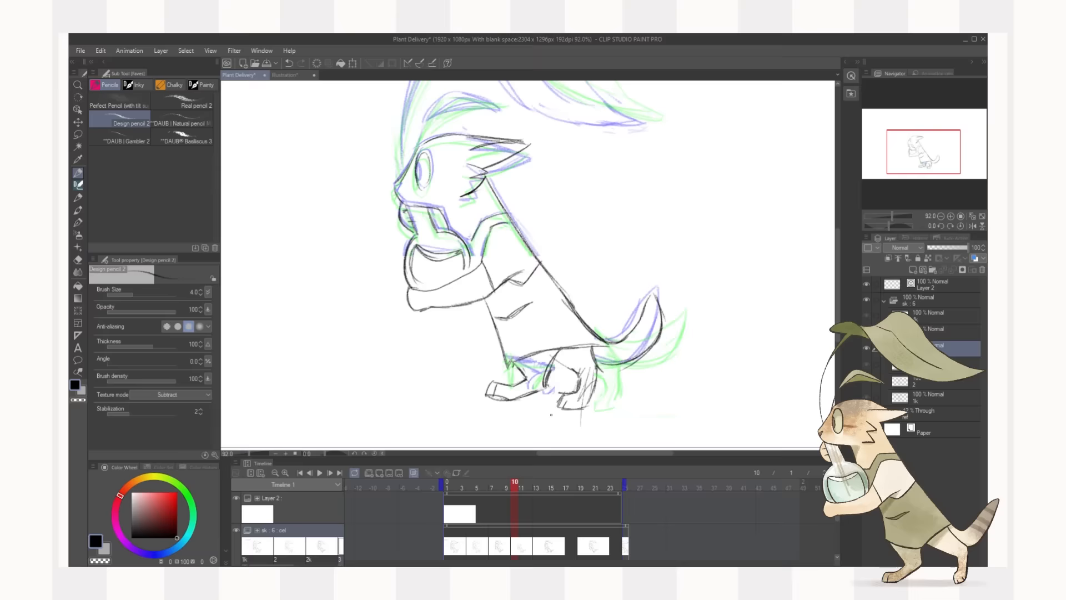
click(558, 488)
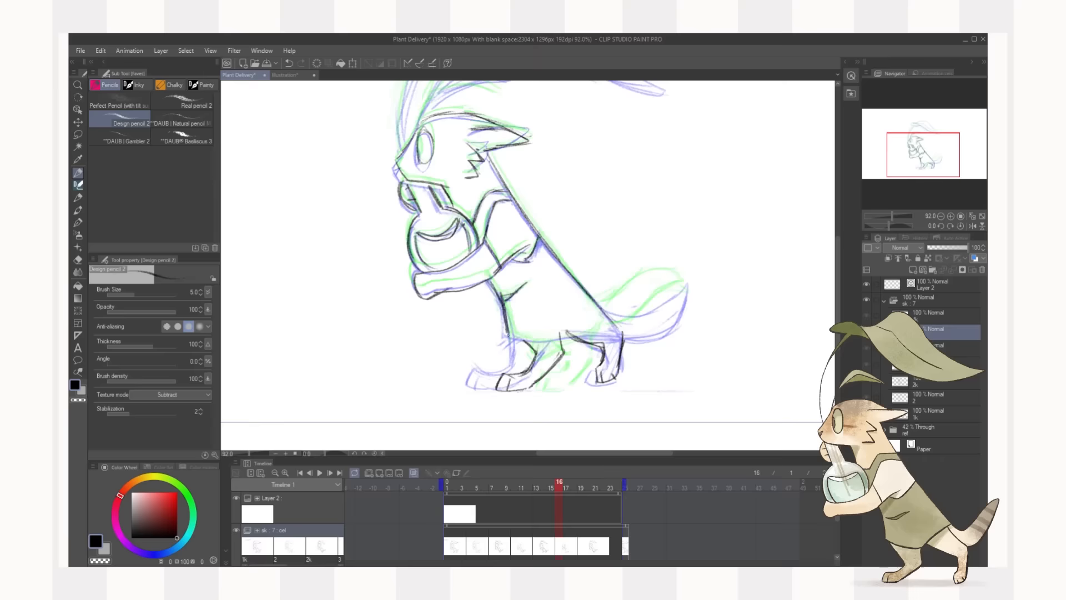
click(604, 487)
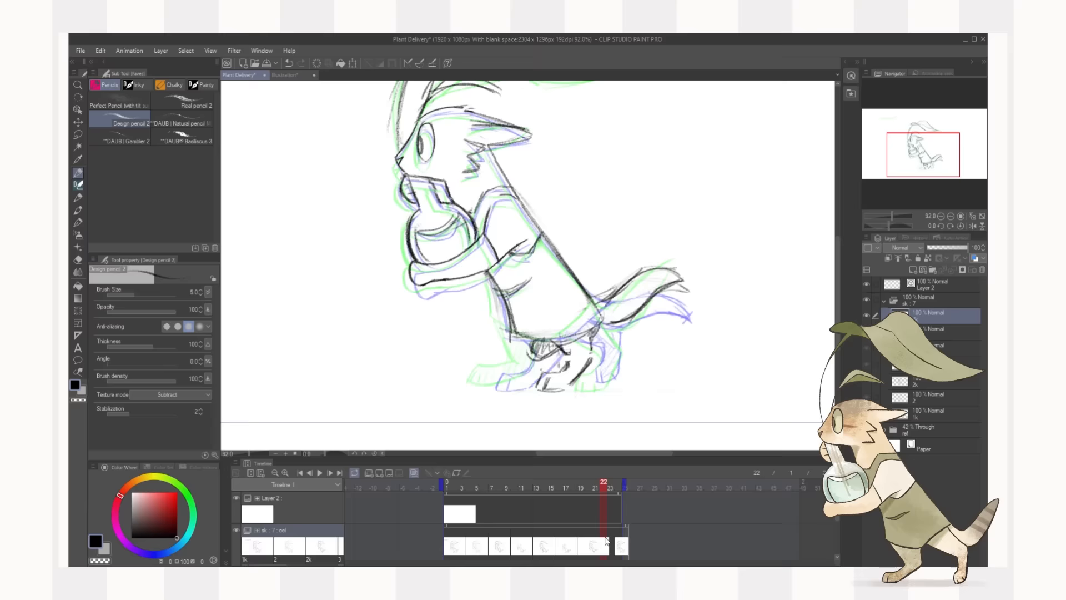
click(620, 487)
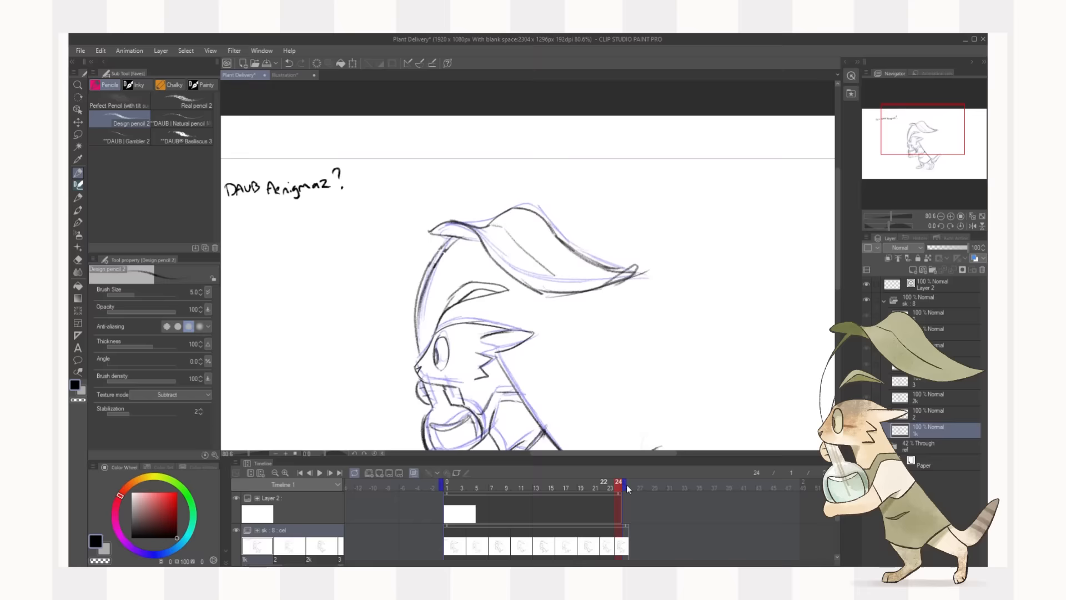
click(292, 75)
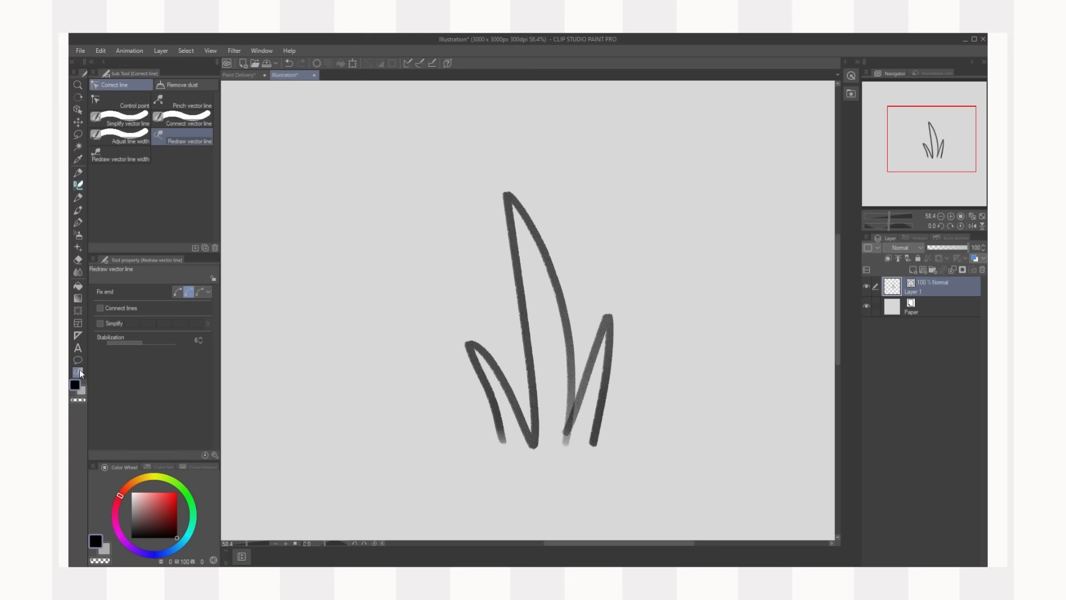
- Narrow the leaf stroke widths, redraw their taper toward the tips, and pinch the tall blade thinner
click(133, 105)
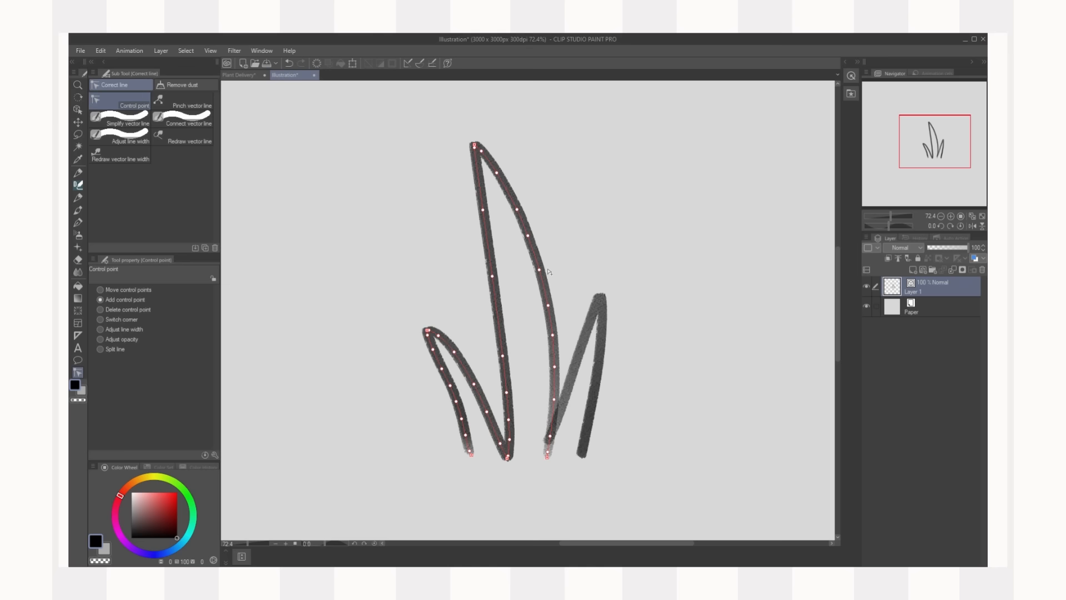
click(126, 141)
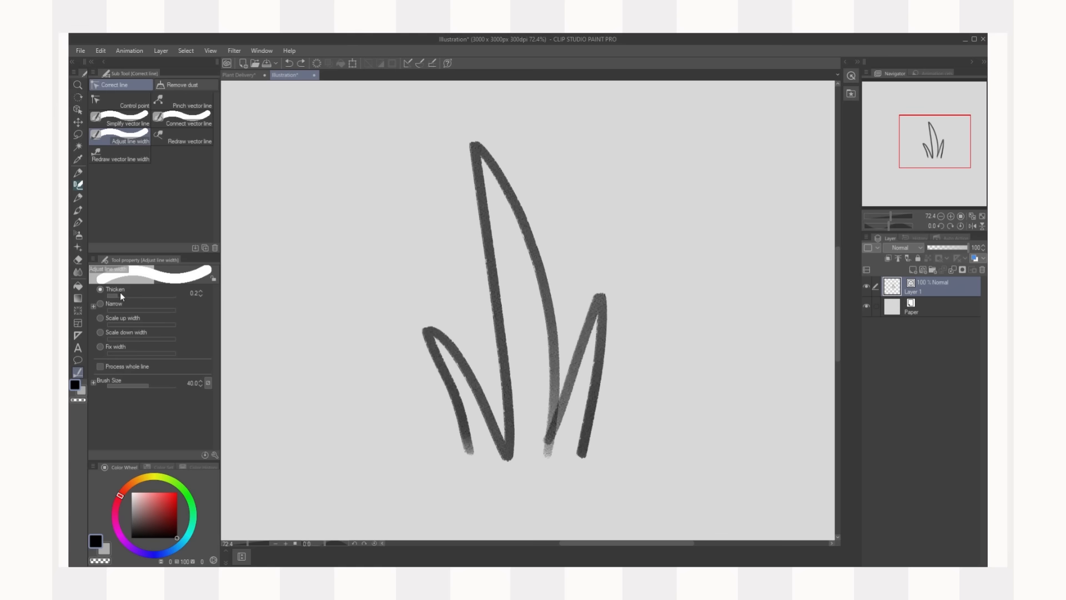
click(101, 305)
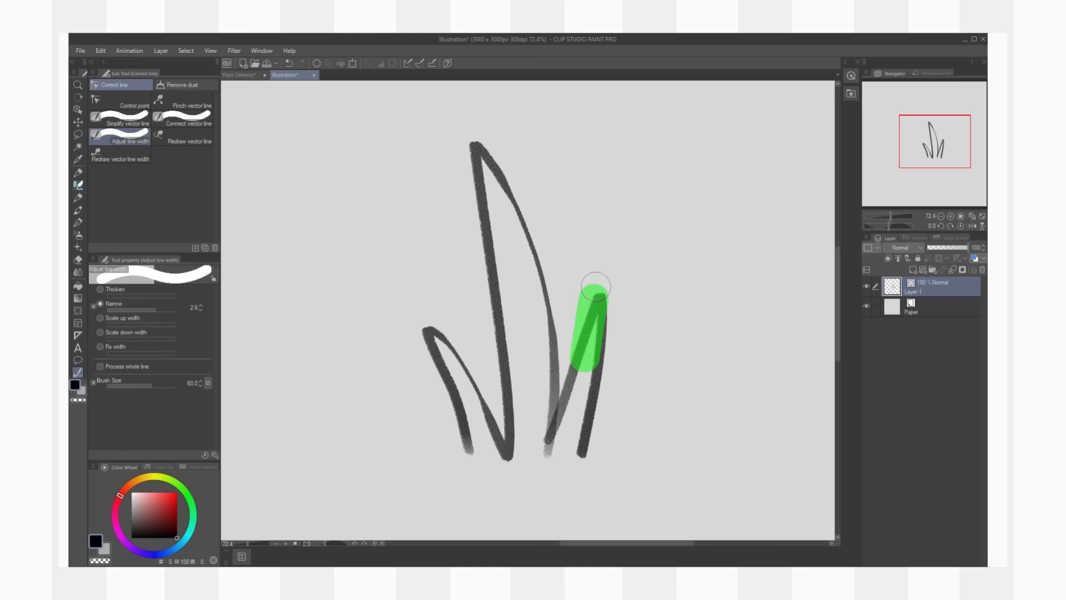
click(119, 155)
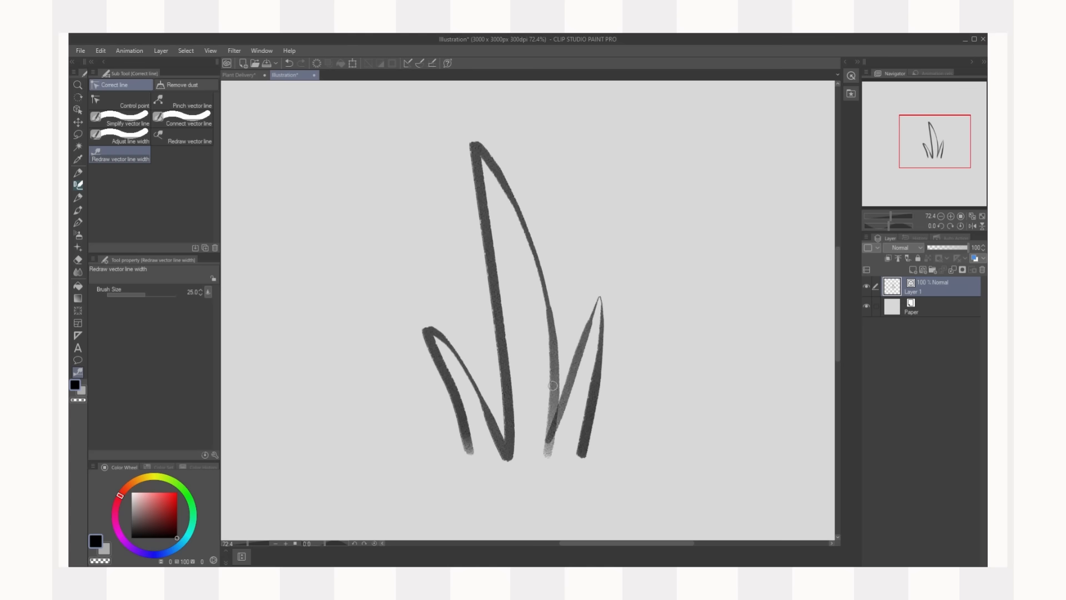
click(191, 106)
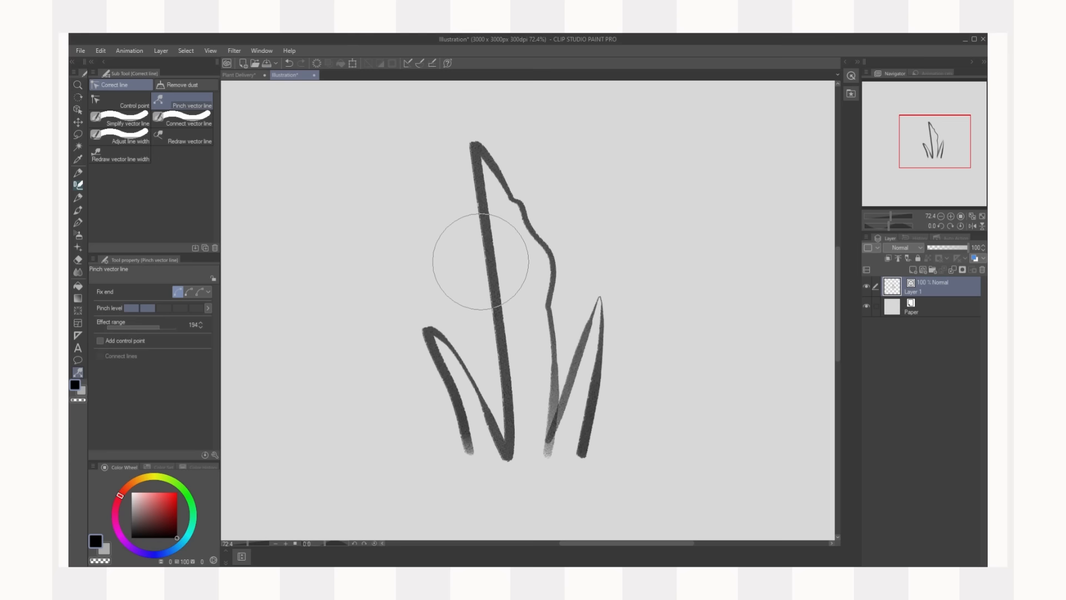
click(189, 141)
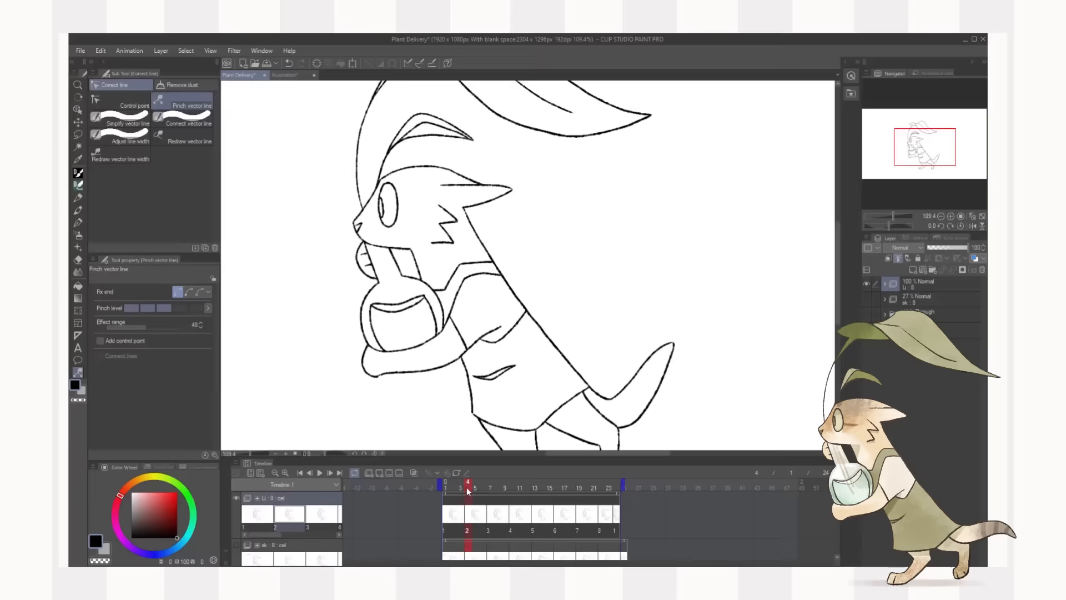
- Select a later cel and correct the arm and pot lines with the Control point sub tool
click(134, 105)
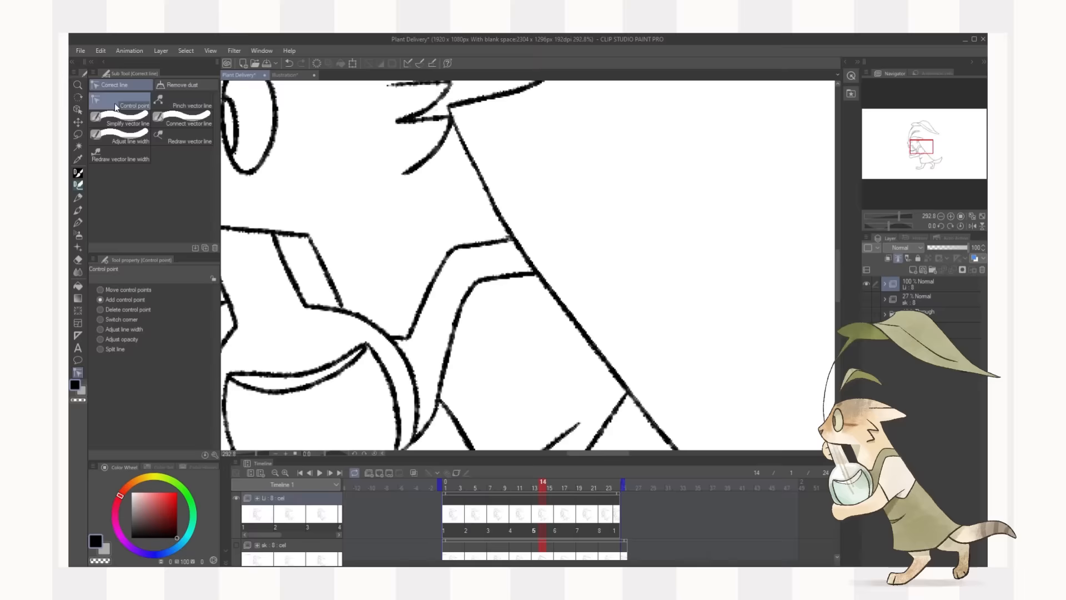
click(191, 105)
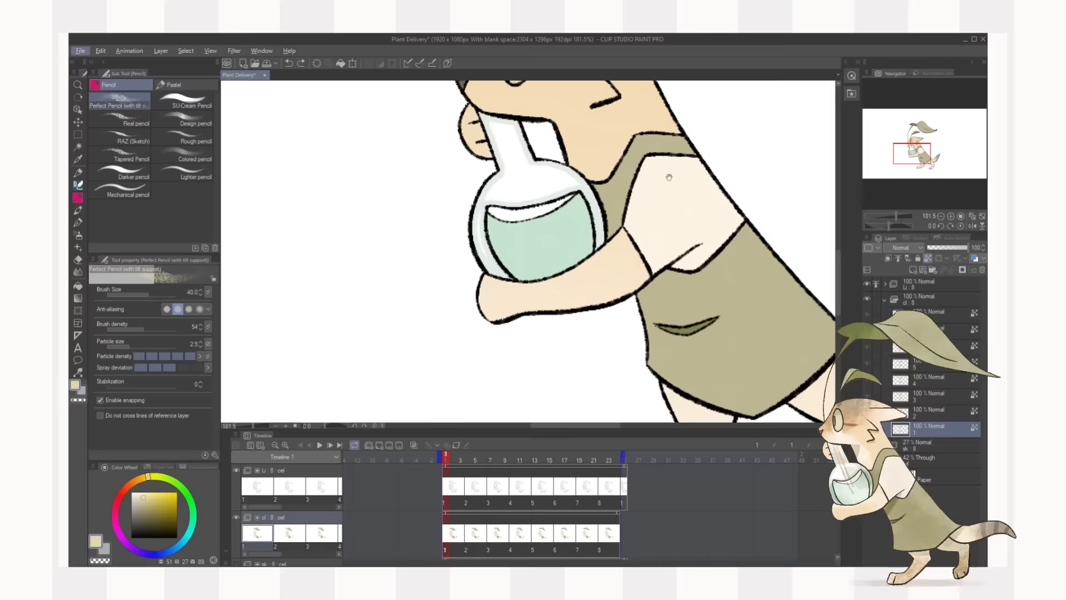
- Paint flat colours and texture for the cat's fur, apron, leaf and pale green pot
click(171, 85)
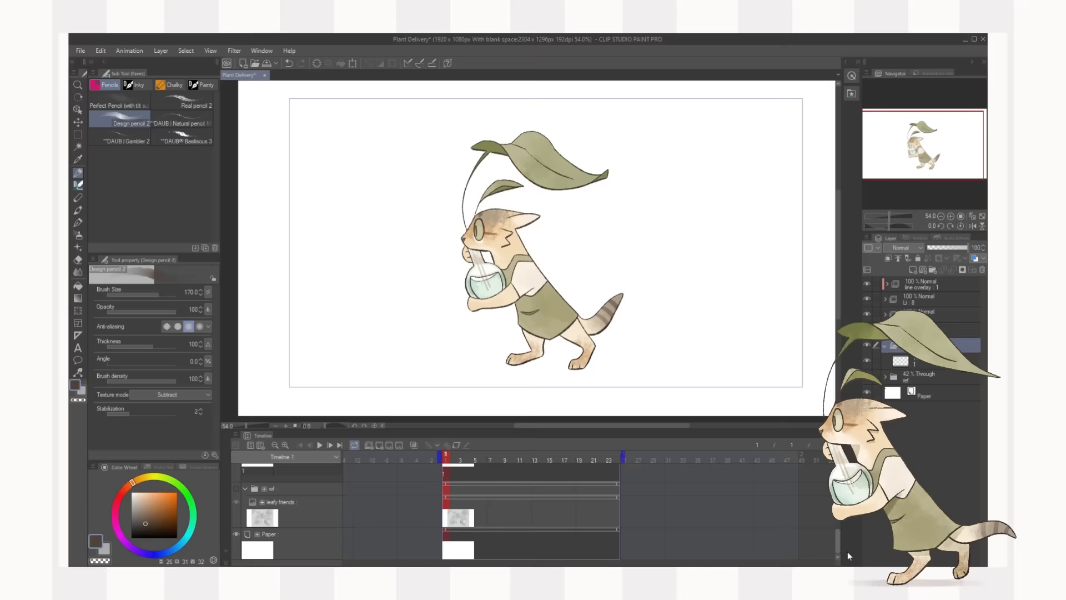
- Add a soft ground shadow layer beneath the cat and animate it with Move layer keyframes
click(78, 122)
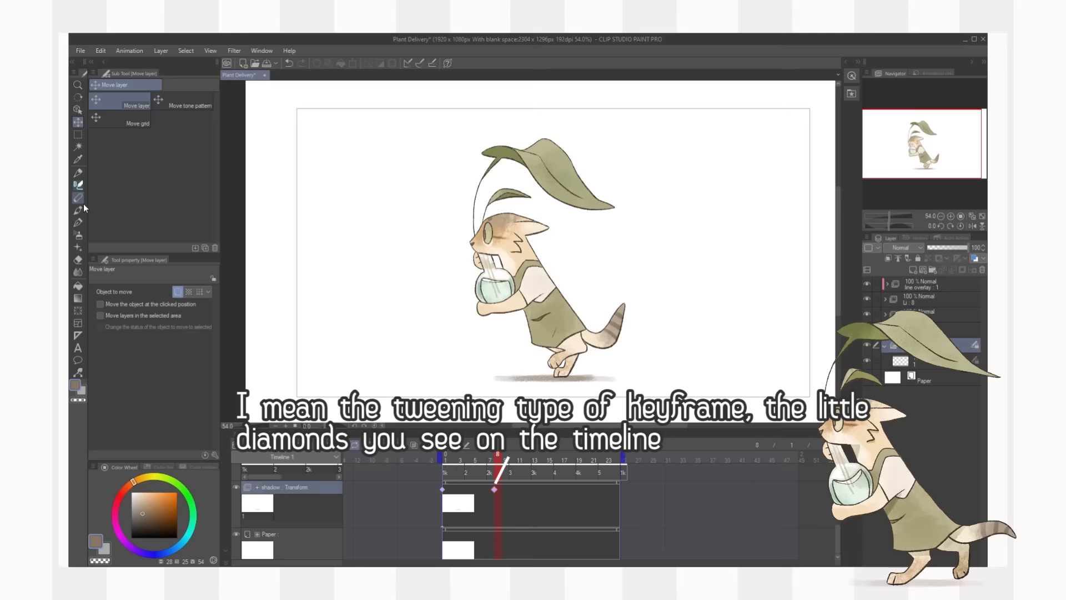
click(320, 444)
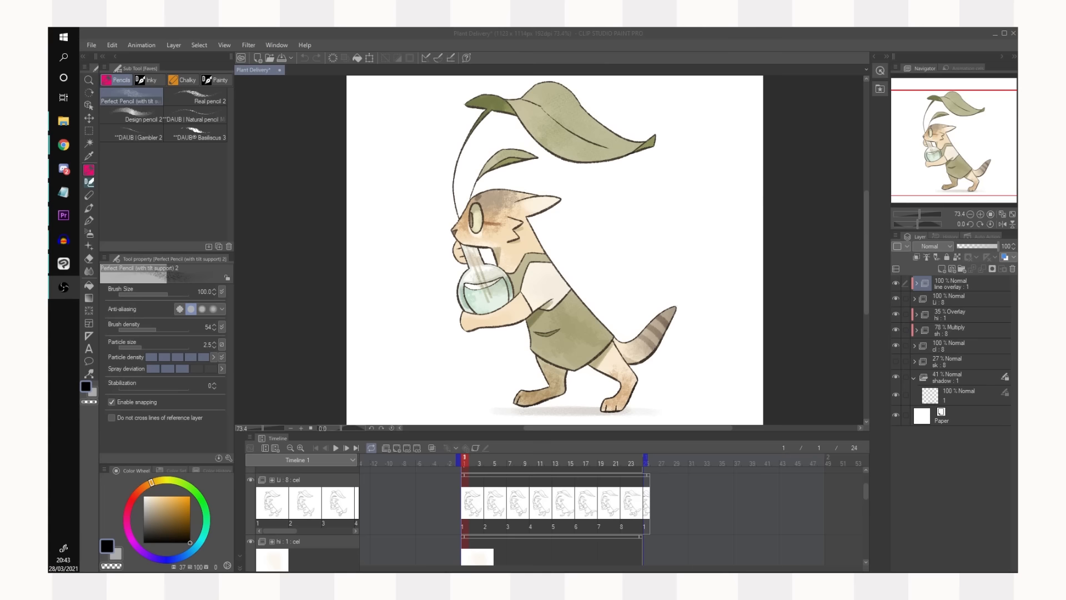
- Show the Export animation format submenu from the File menu
click(90, 45)
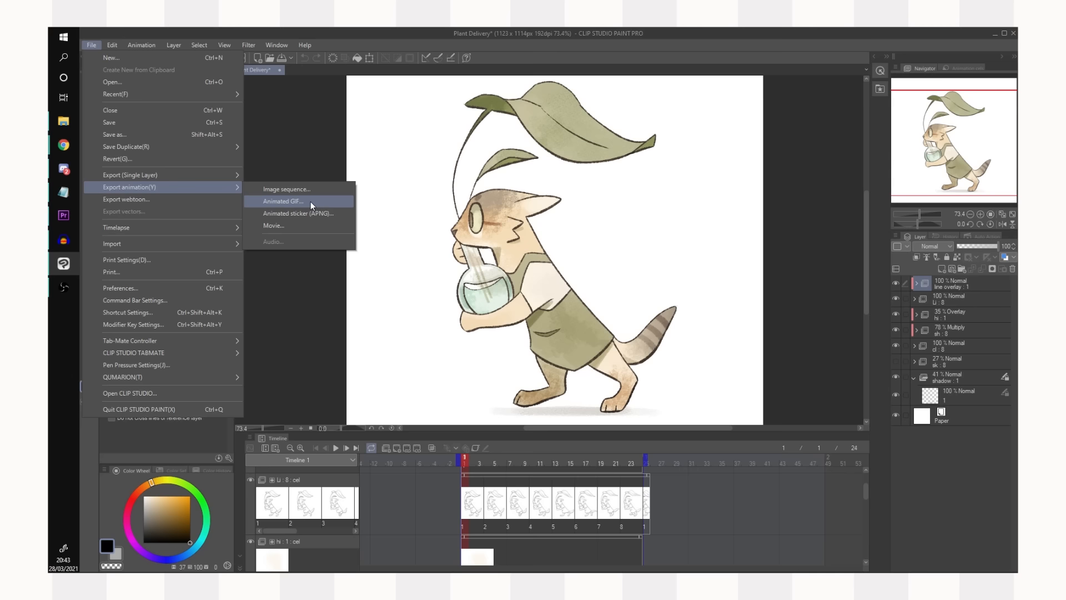
- Choose Image sequence export, set to PNG frames 1 to 24 at 24 fps
click(283, 201)
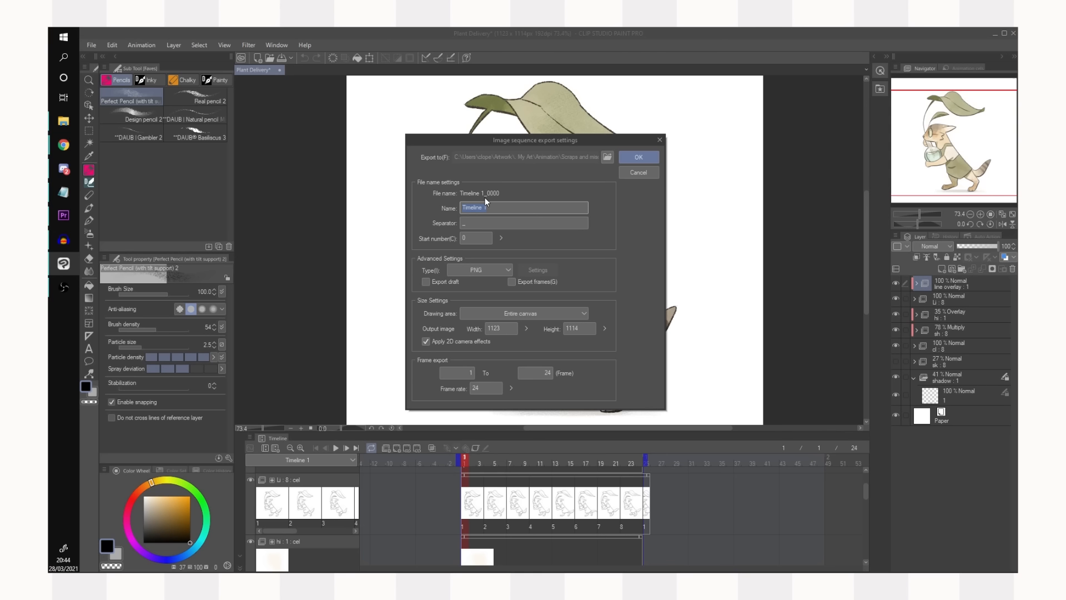
- Export the animation as PNG frames named leafcat
text(leafcat)
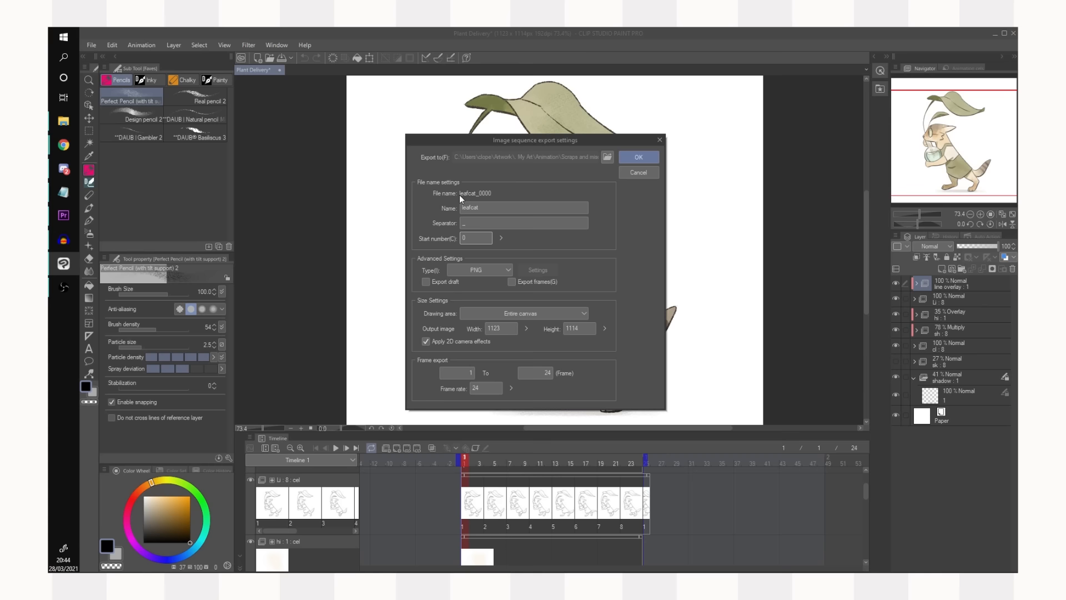
click(480, 269)
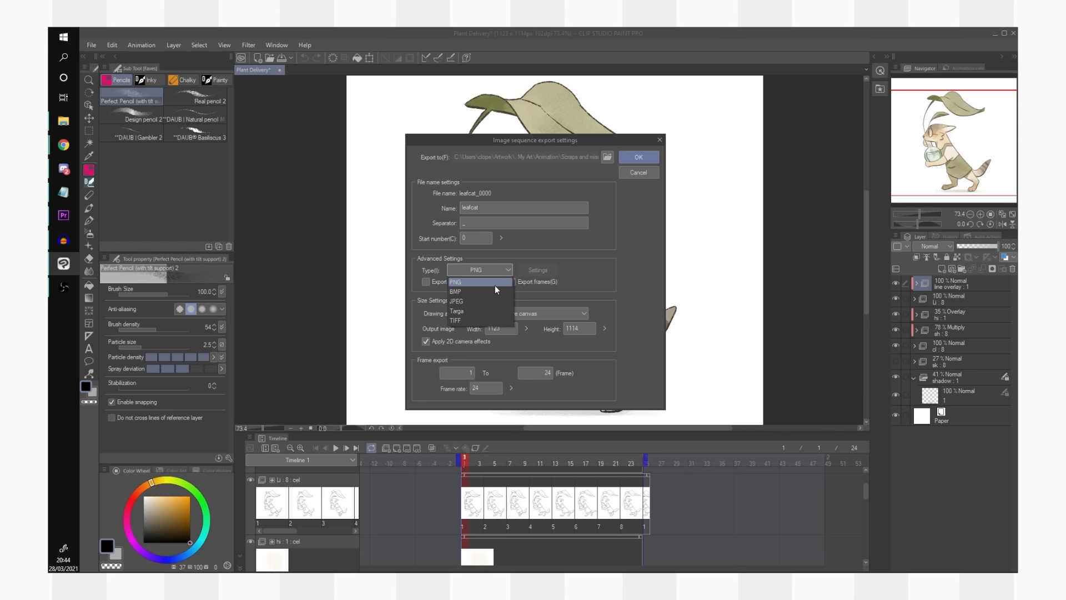
mouse_move(473, 313)
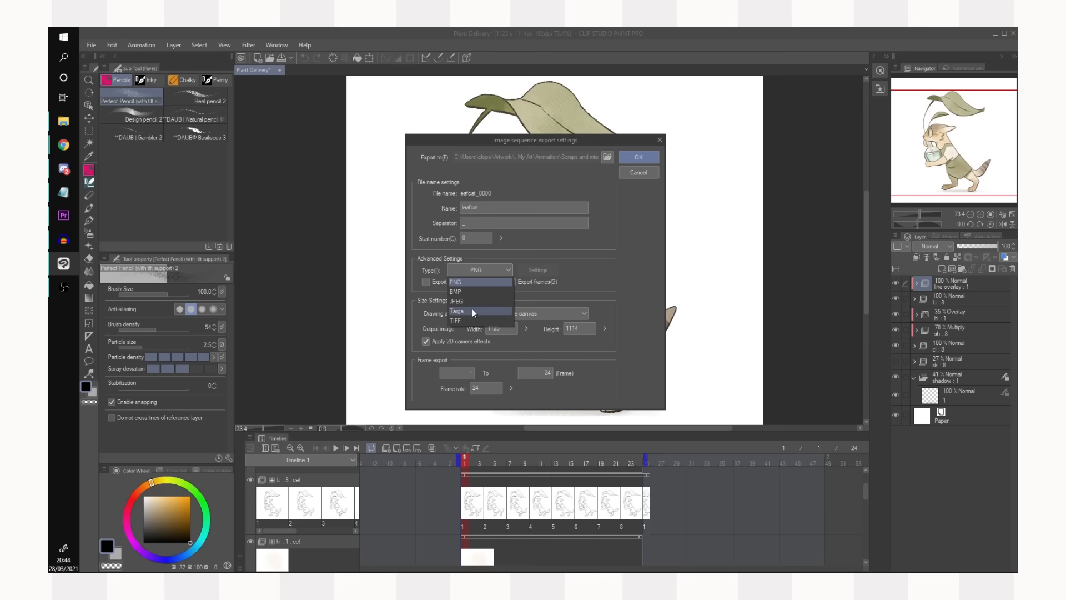
click(523, 313)
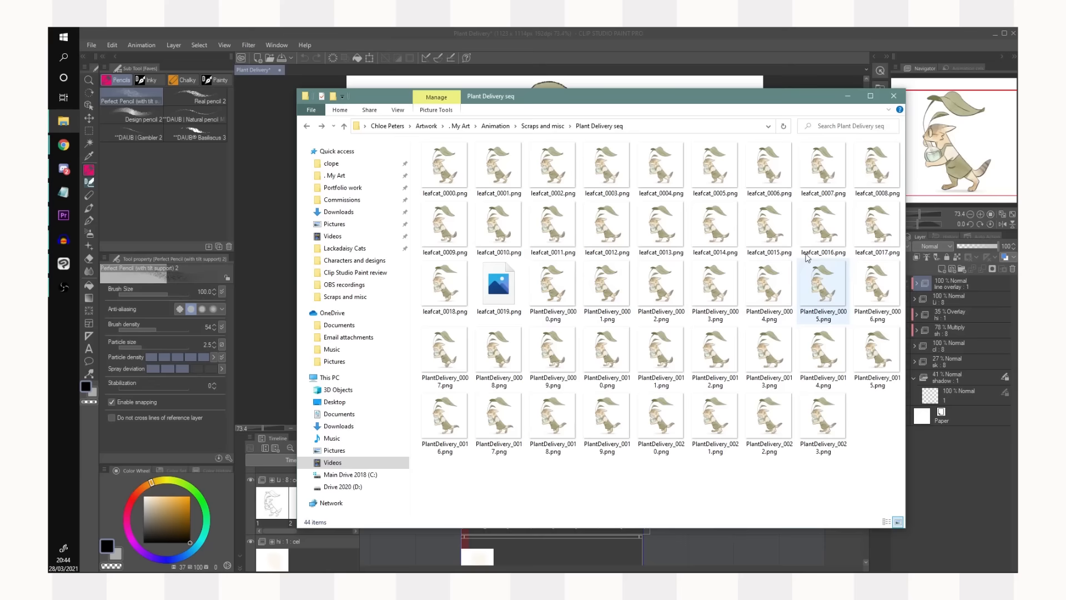
- View leafcat_0000.png in Photos and step through the exported frames
double_click(444, 168)
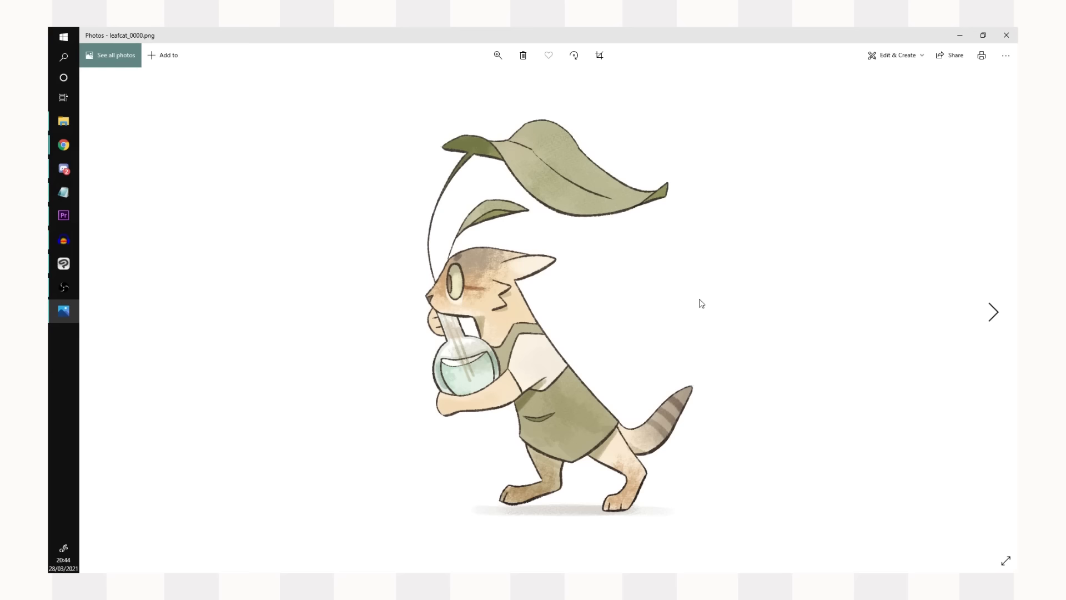
click(992, 311)
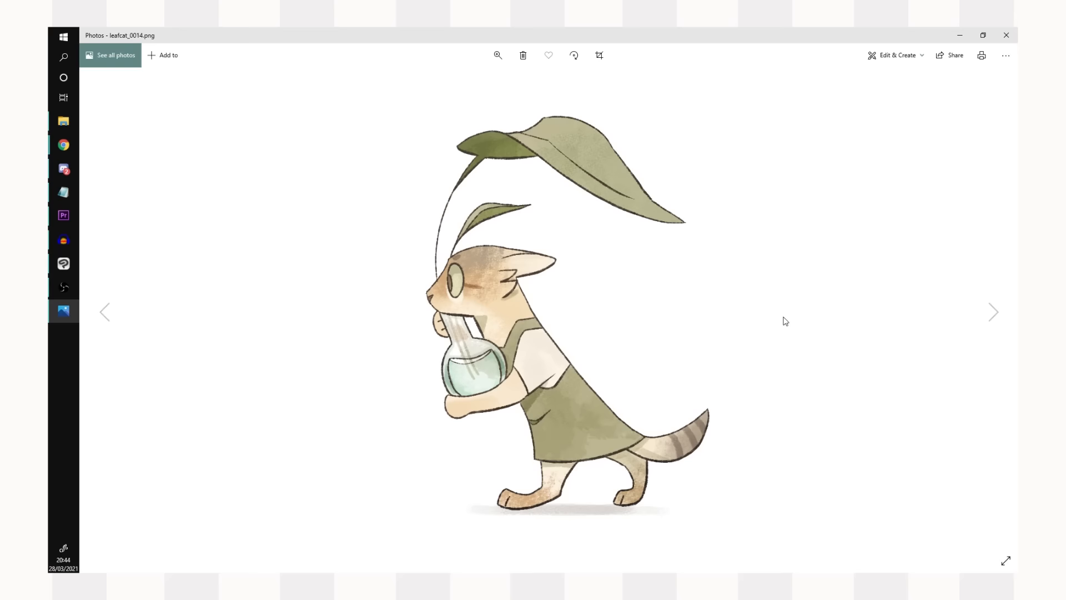